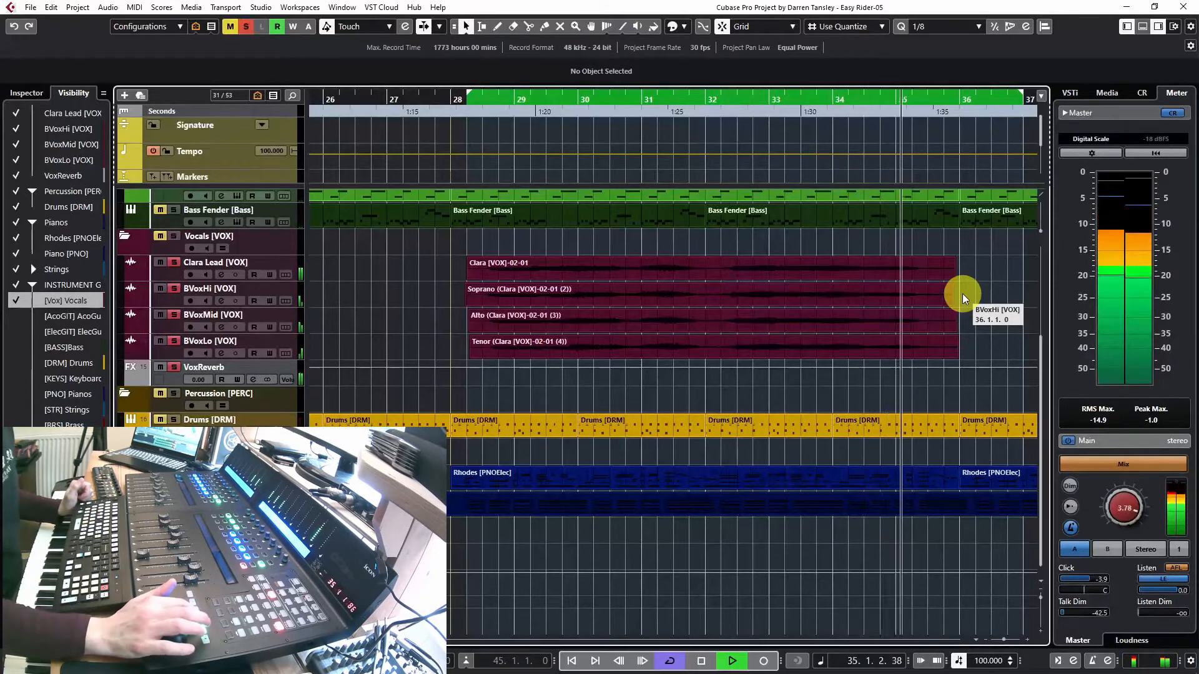
Switch from the Easy Rider harmony project to the Vocal demo project with the Clara Lead vocal
click(731, 661)
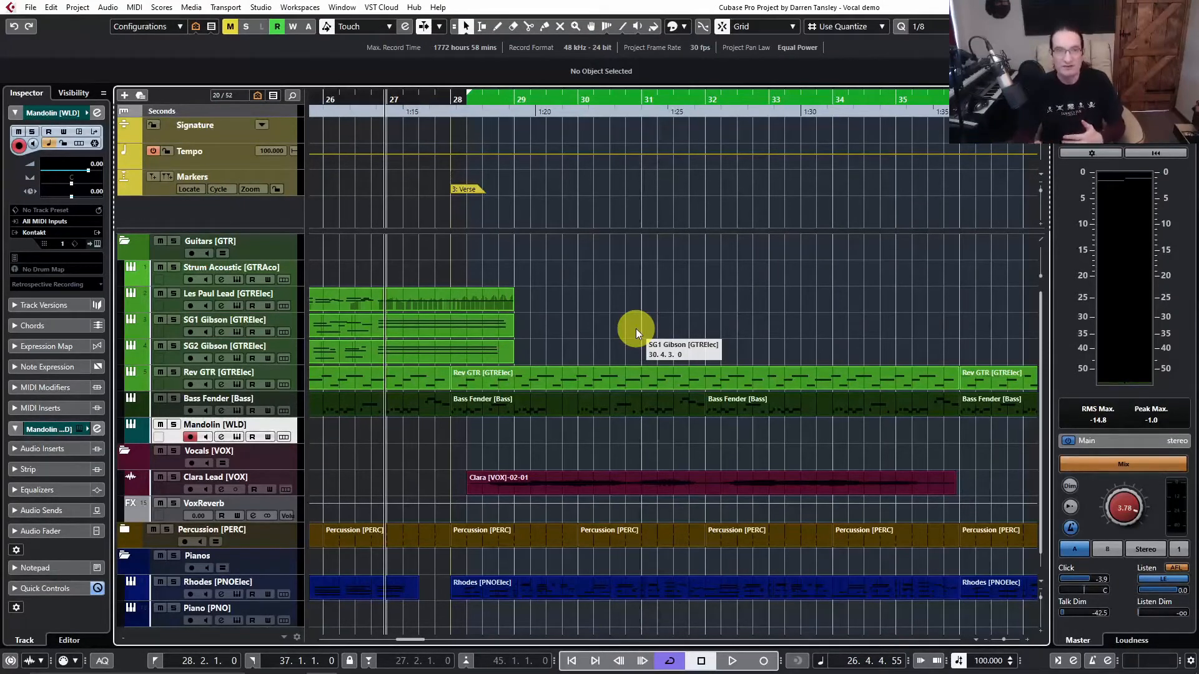
mouse_move(234, 216)
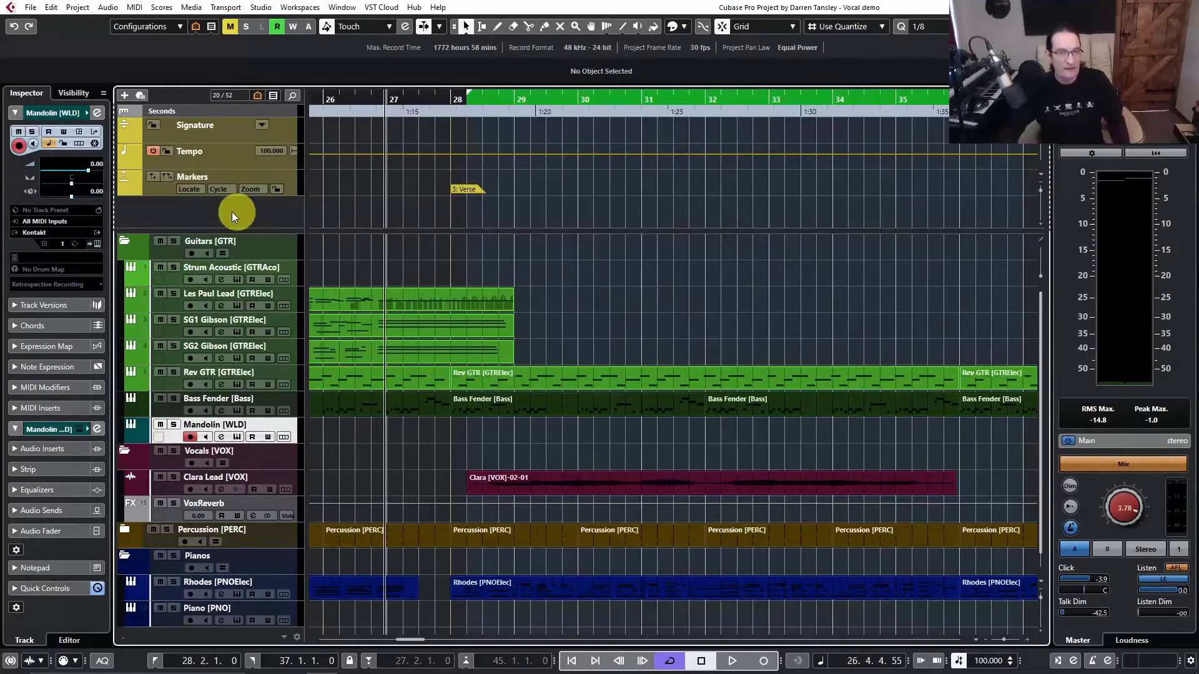
mouse_move(204, 216)
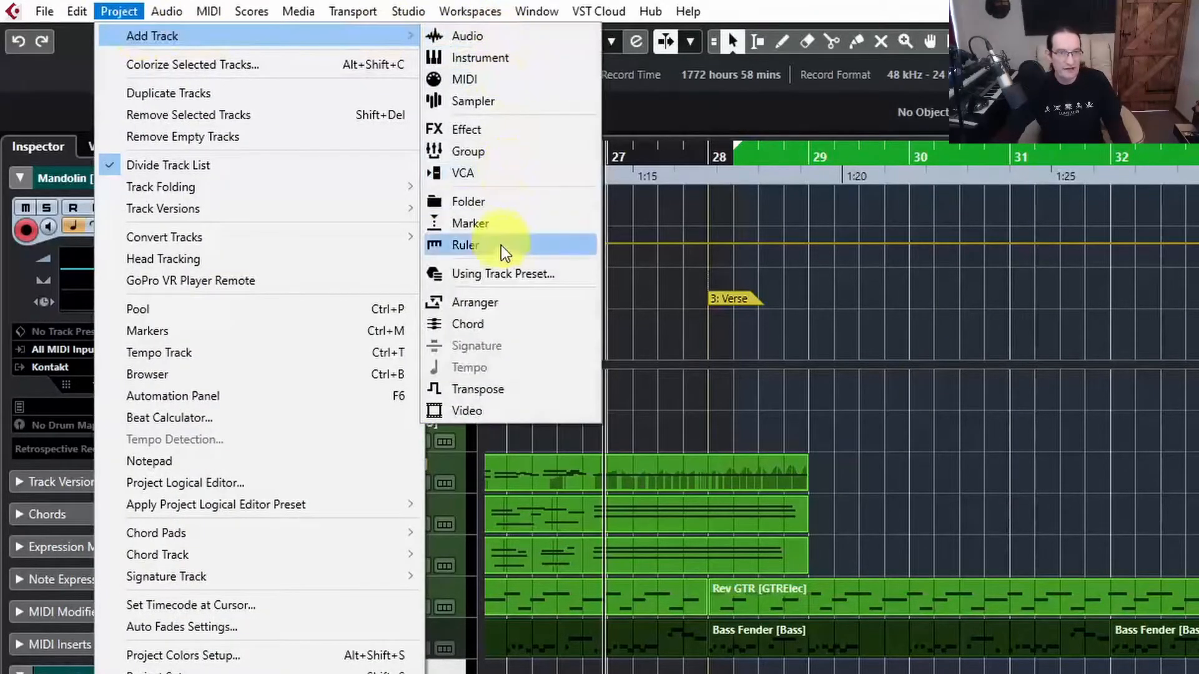
mouse_move(907, 401)
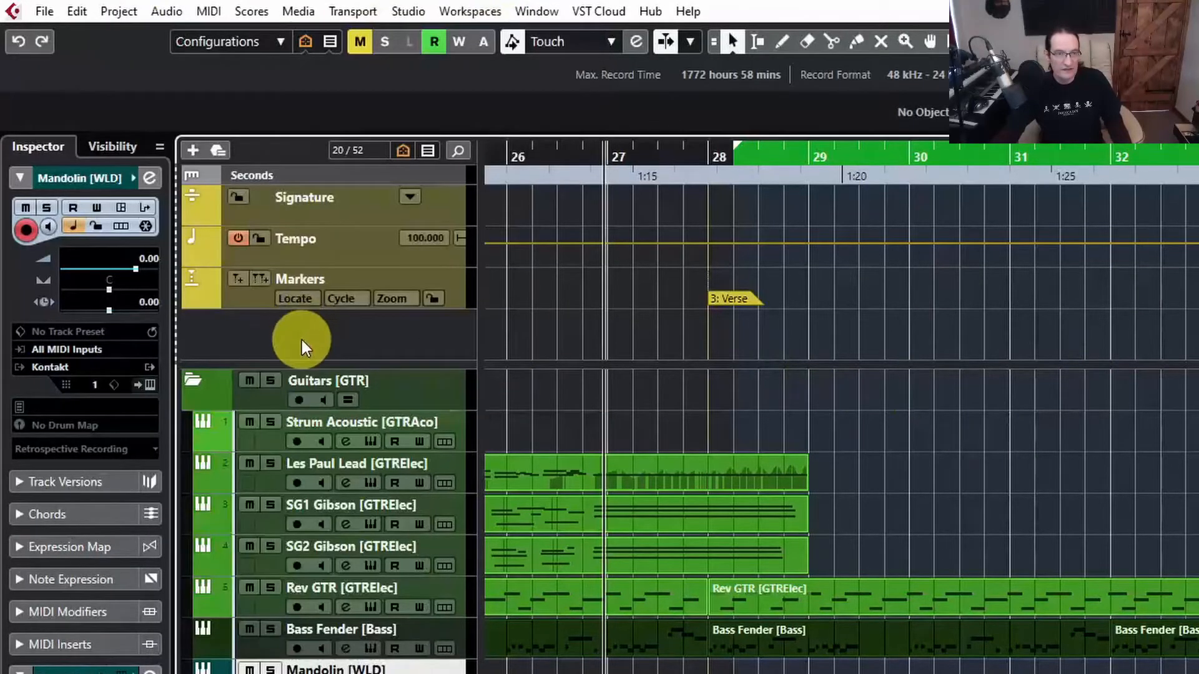
Add a chord track from a track preset carrying the Dmin, Dmin7, G9/D progression
right_click(301, 338)
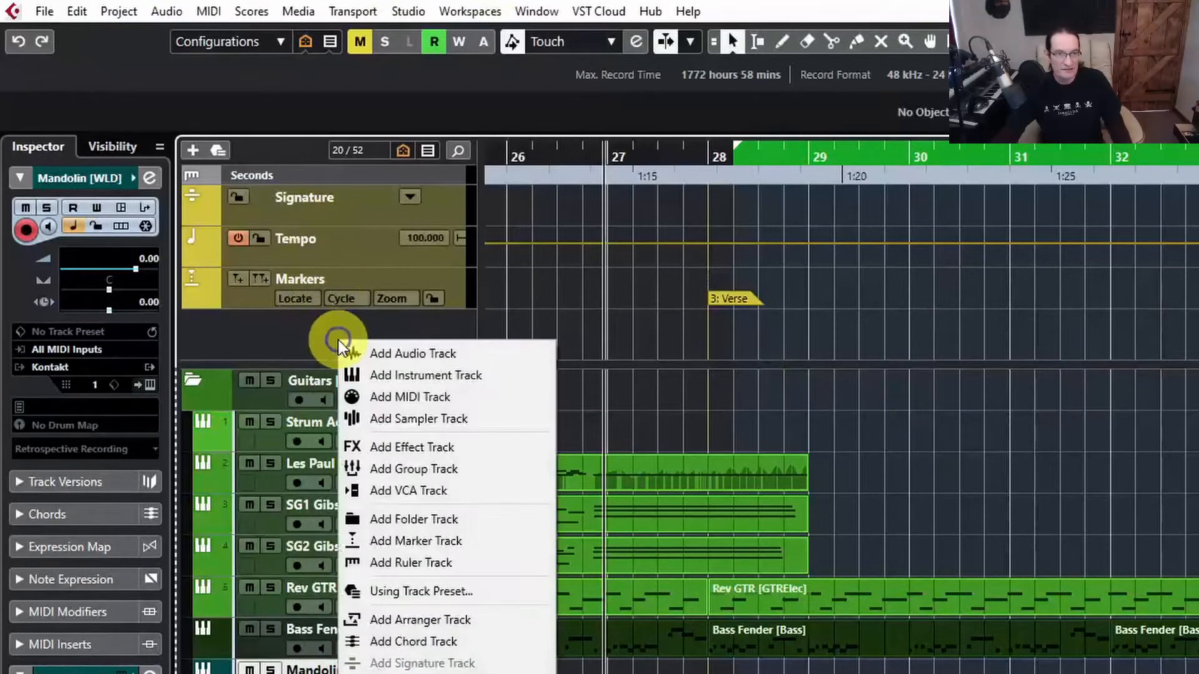
mouse_move(420, 590)
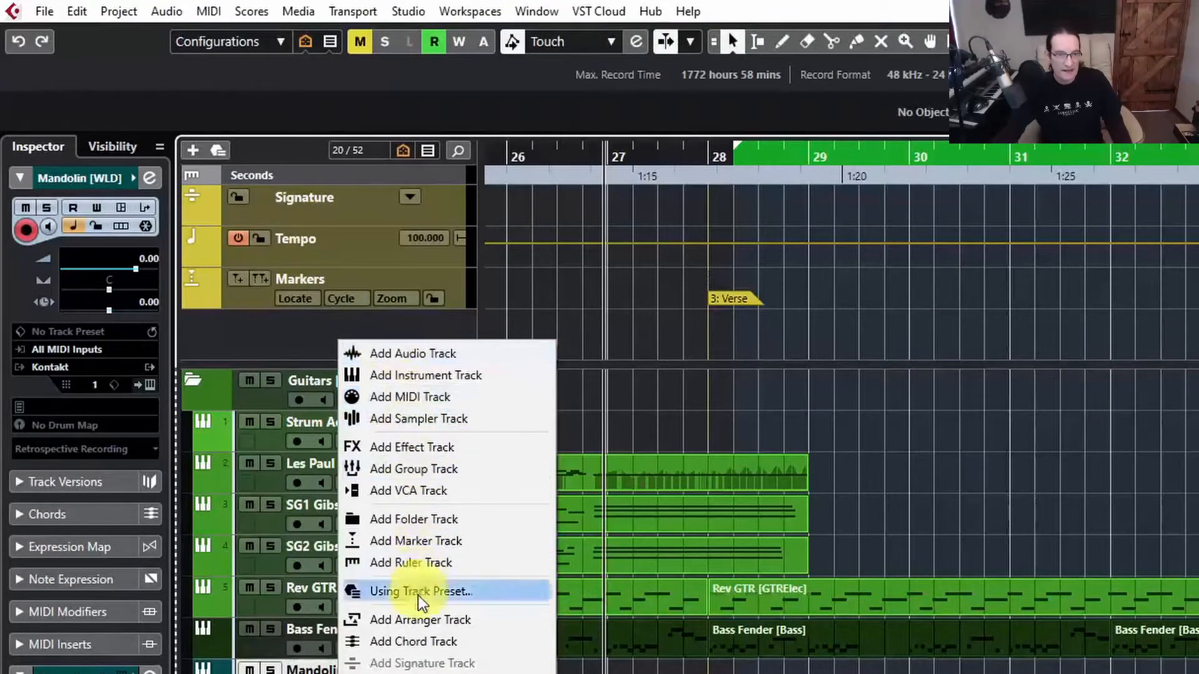
click(413, 642)
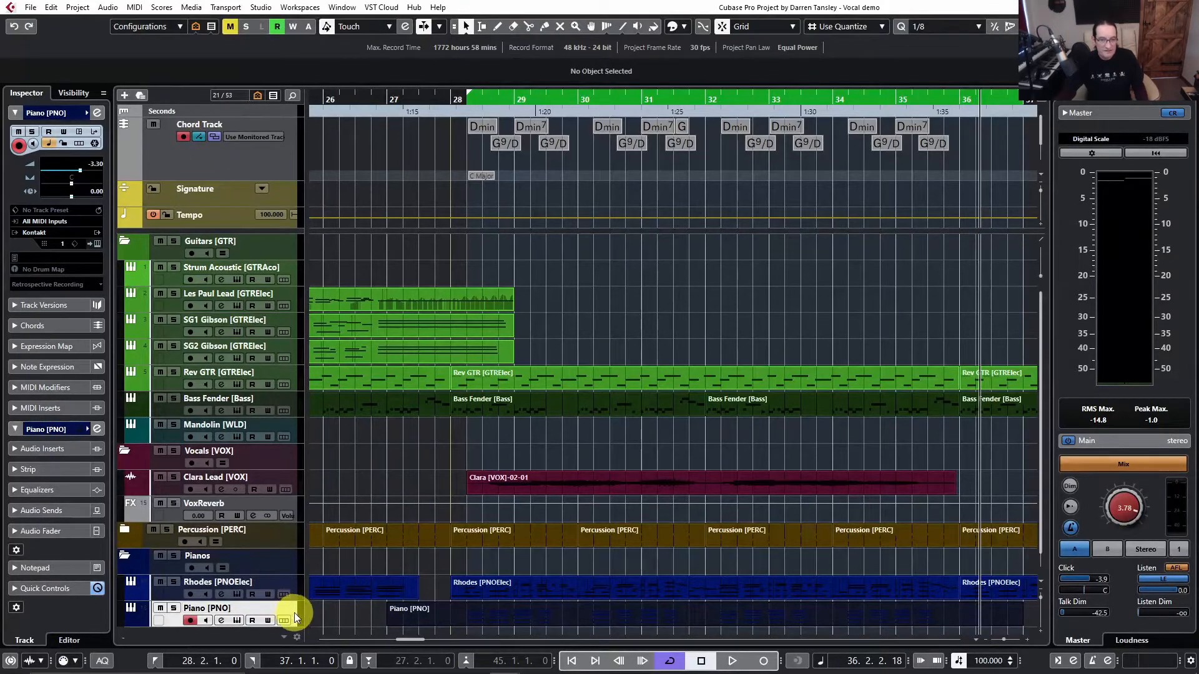
mouse_move(293, 617)
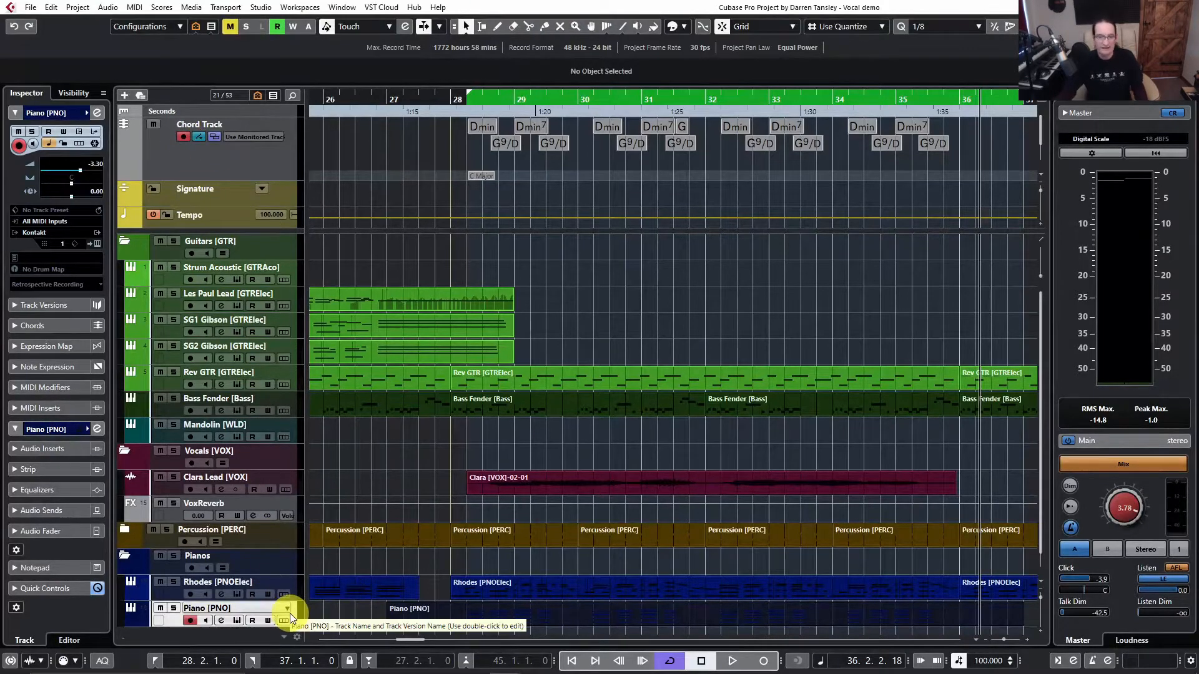
mouse_move(547, 581)
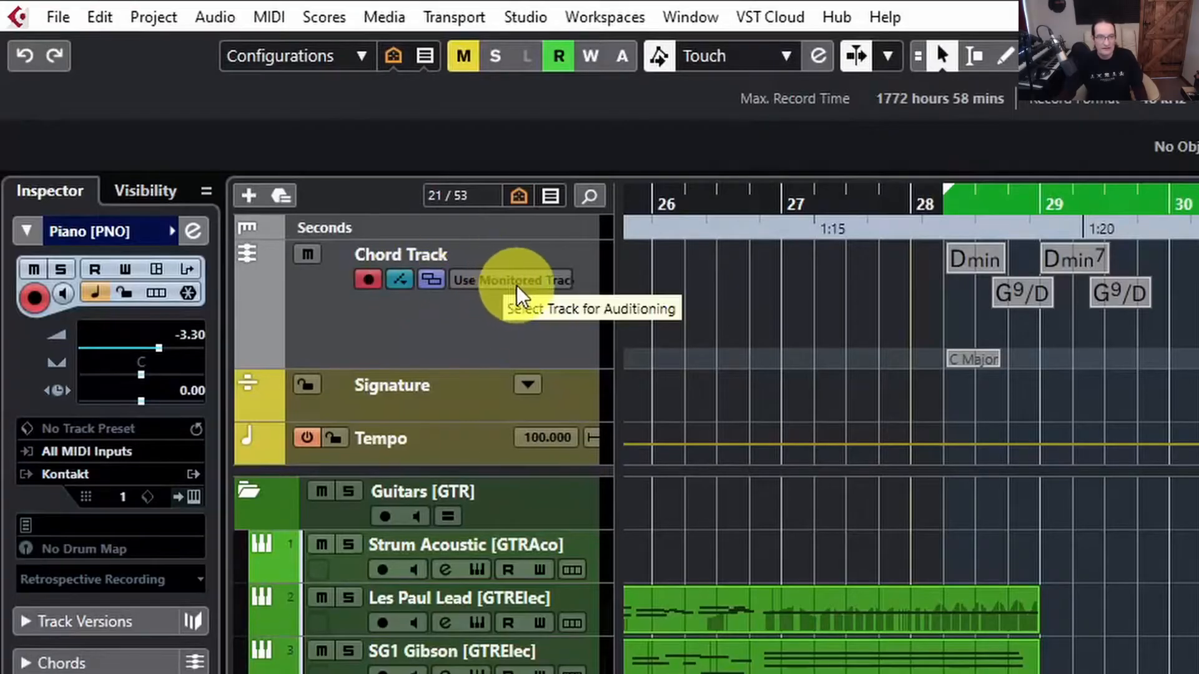
mouse_move(673, 573)
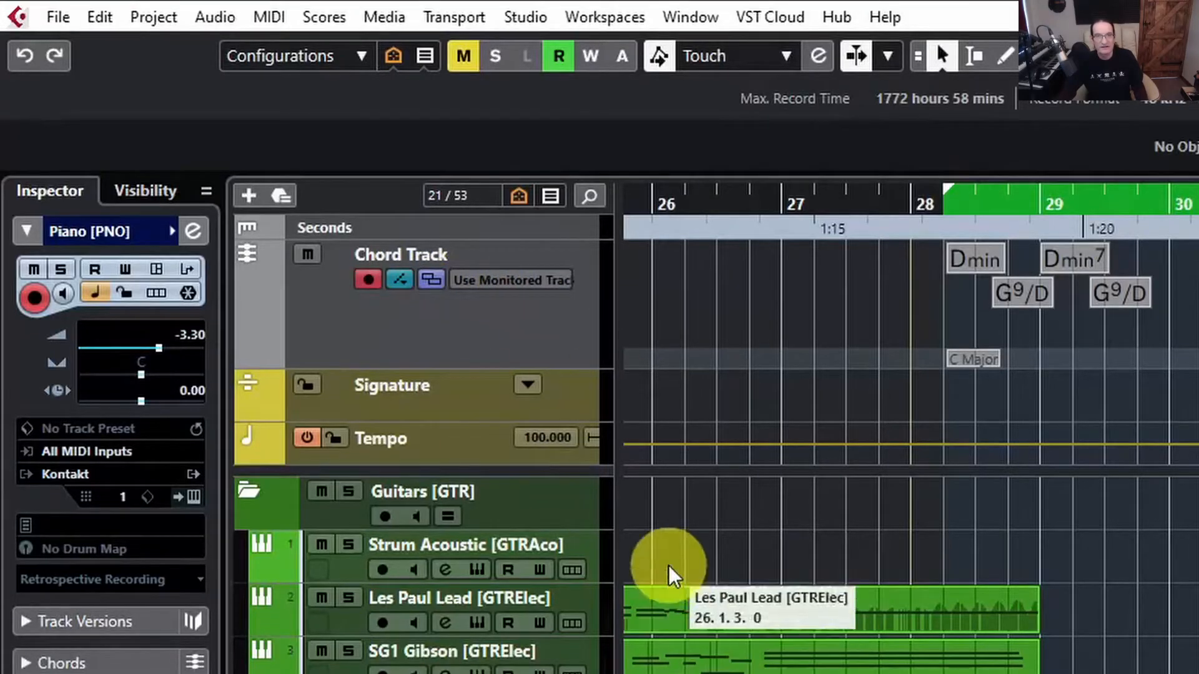
mouse_move(556, 295)
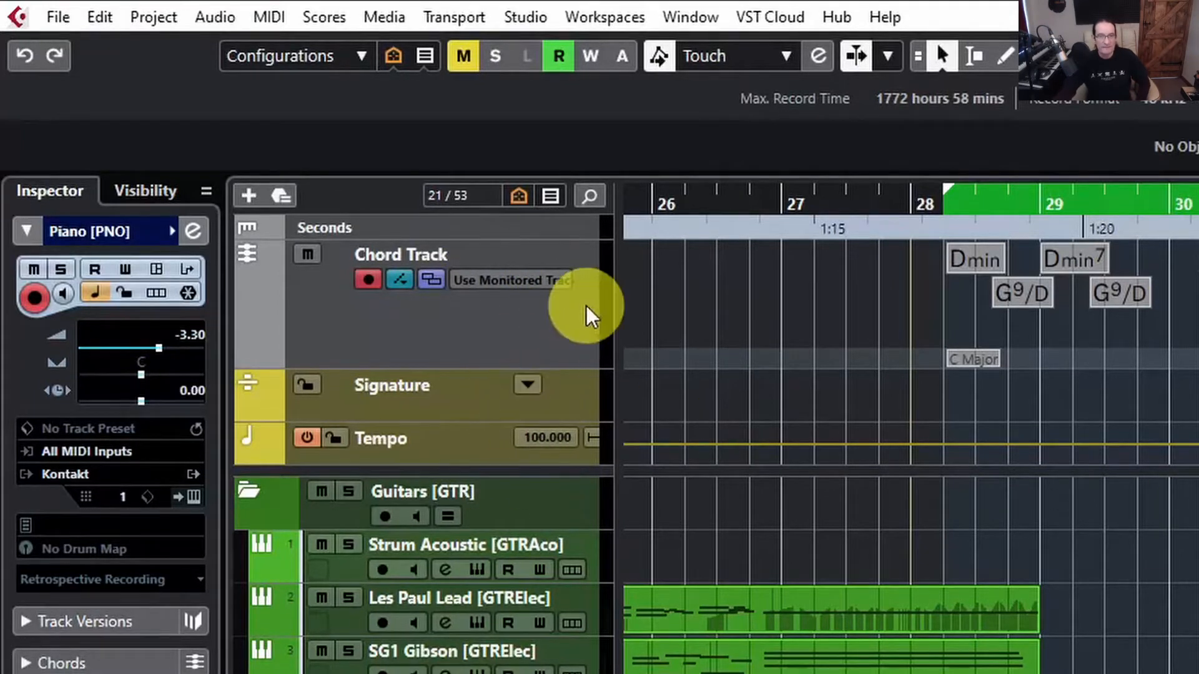
mouse_move(650, 328)
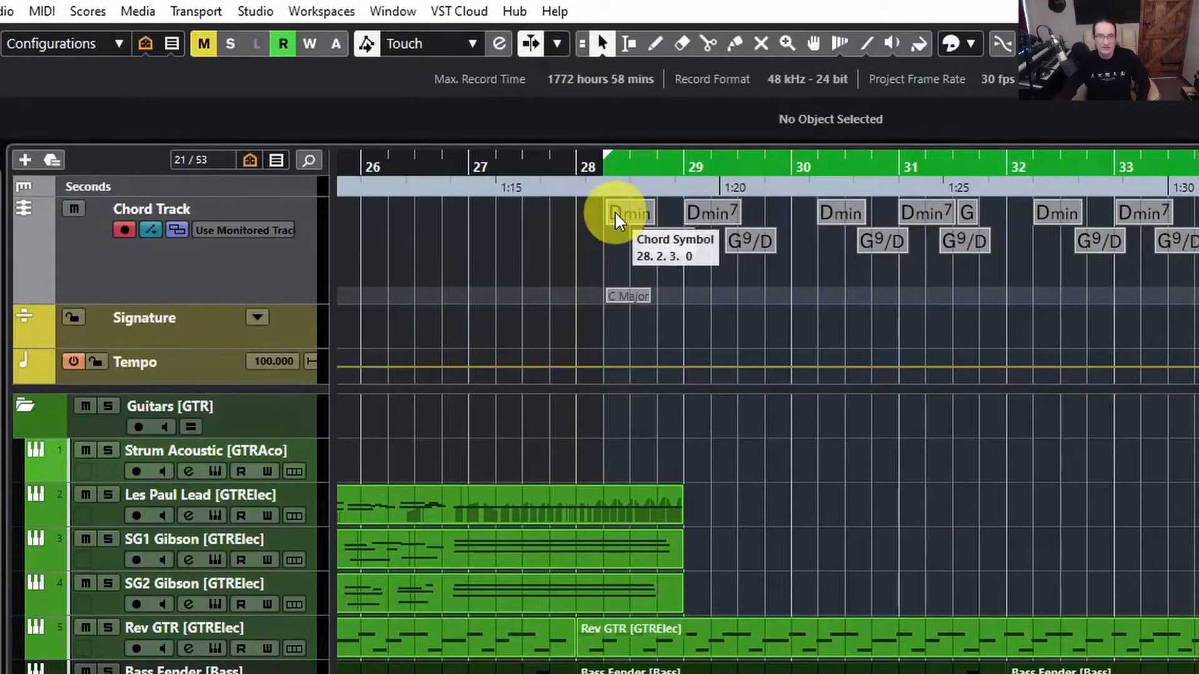
mouse_move(994, 259)
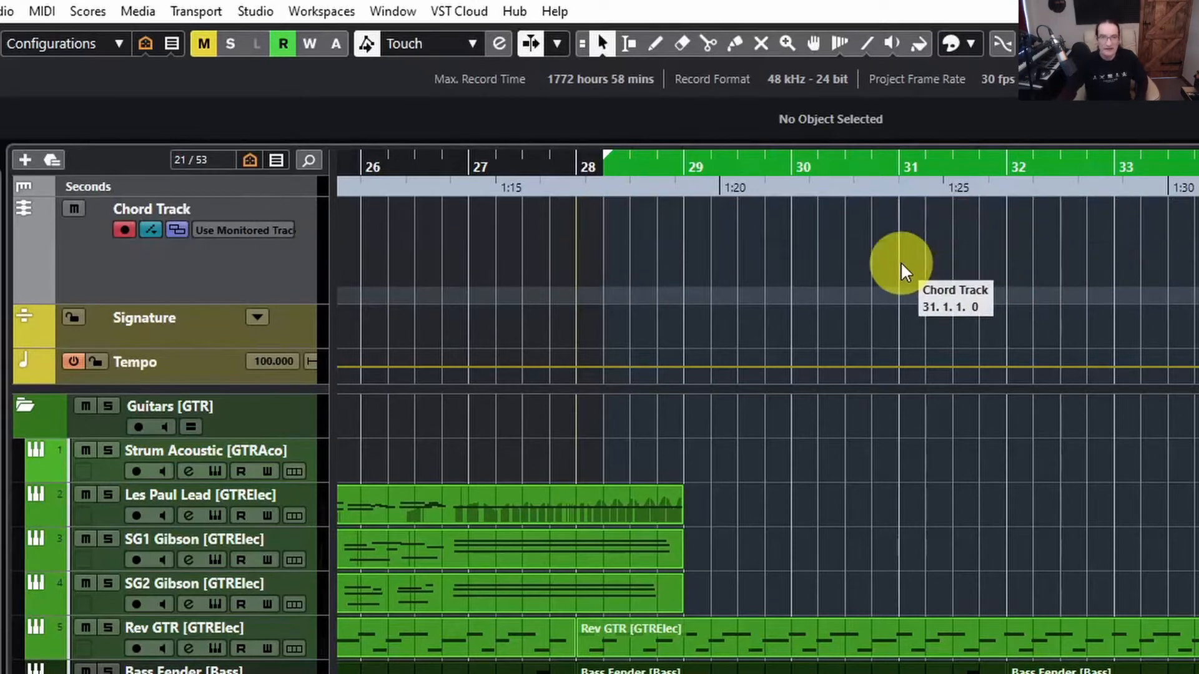
mouse_move(620, 206)
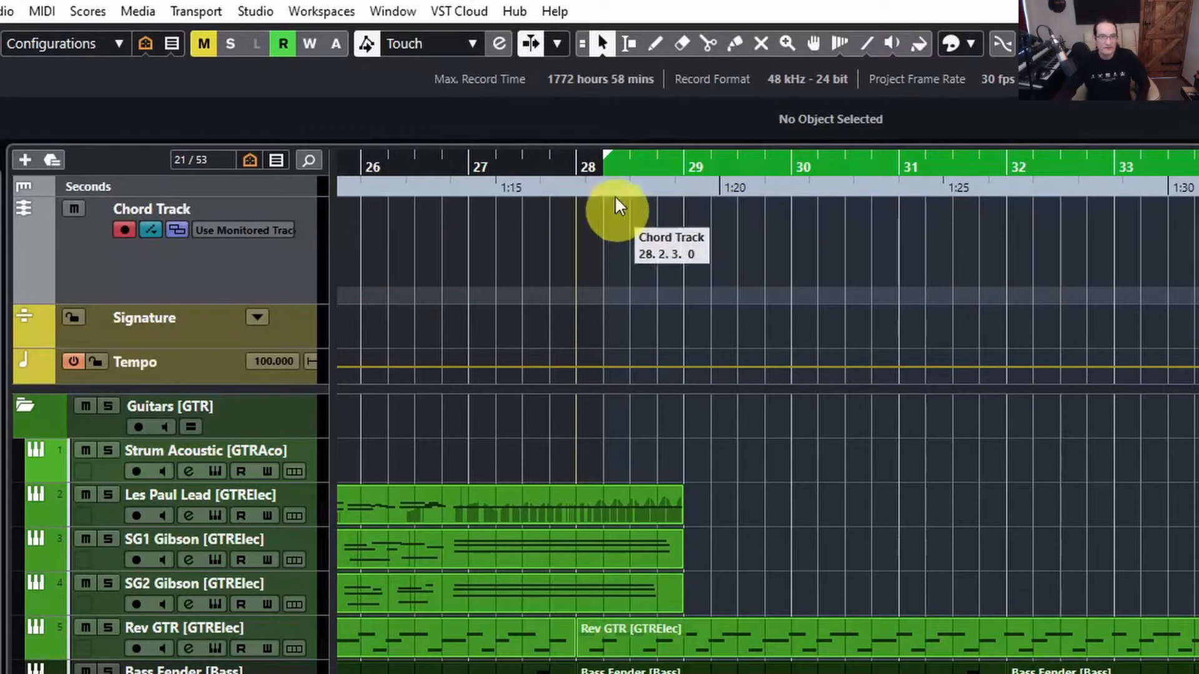
Draw a chord at bar 28 and set it to Dsus4 in the chord editor
click(653, 44)
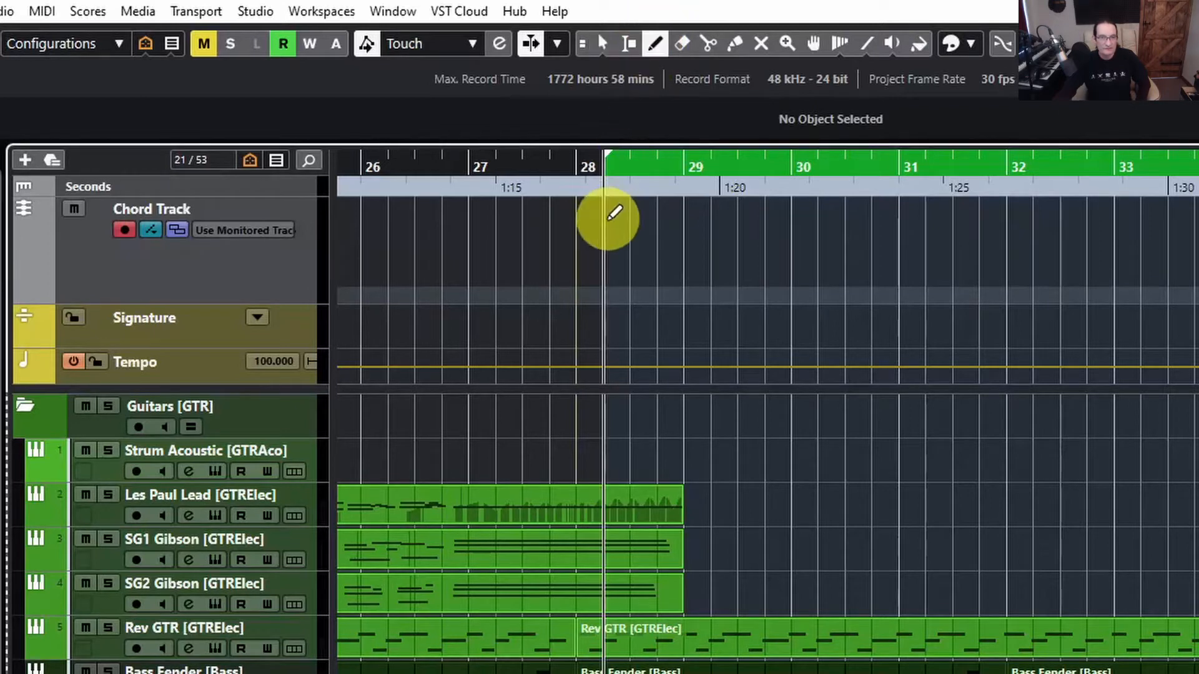
click(612, 237)
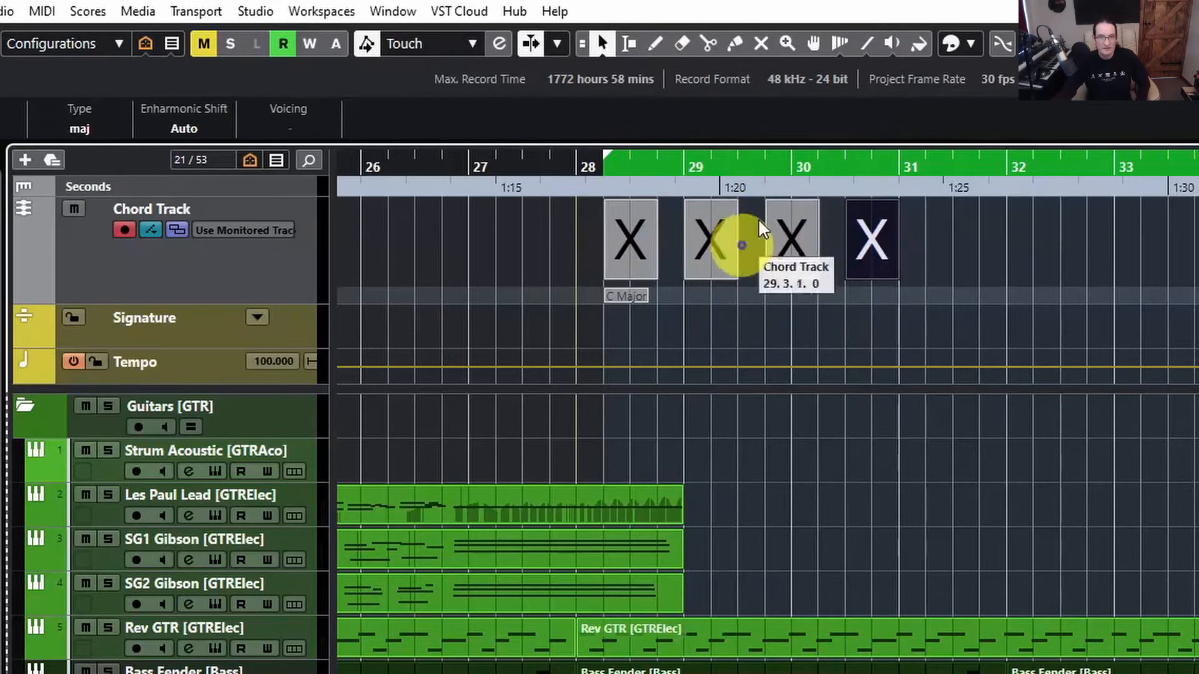
double_click(629, 239)
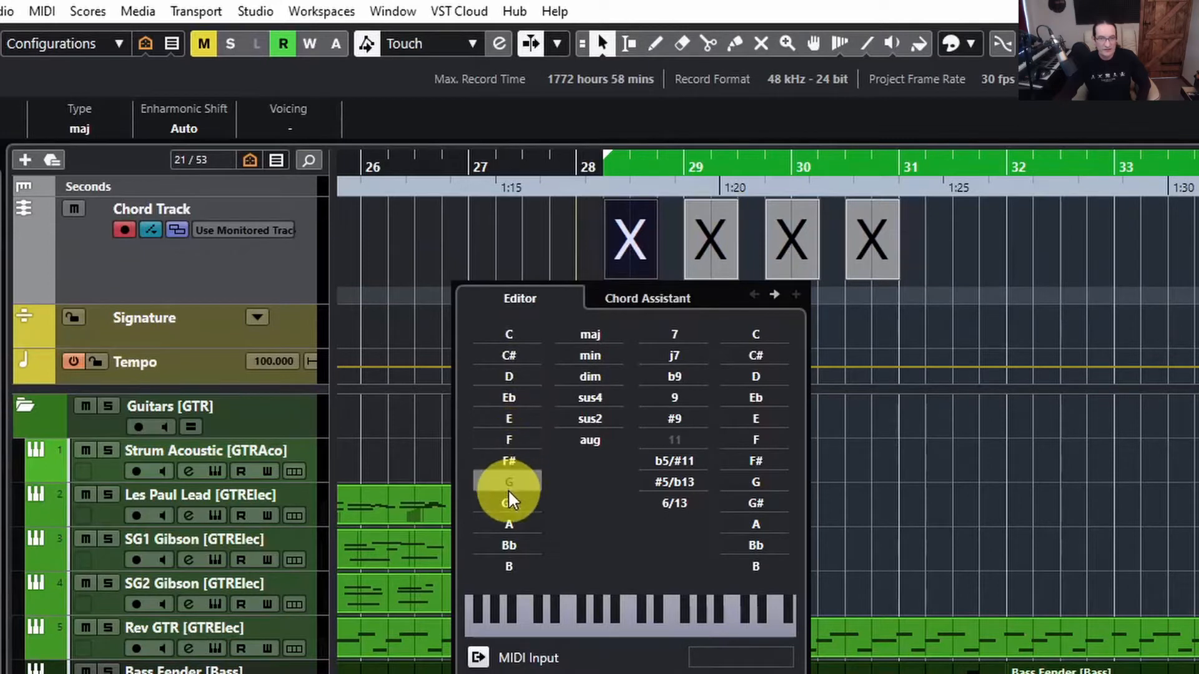
click(509, 376)
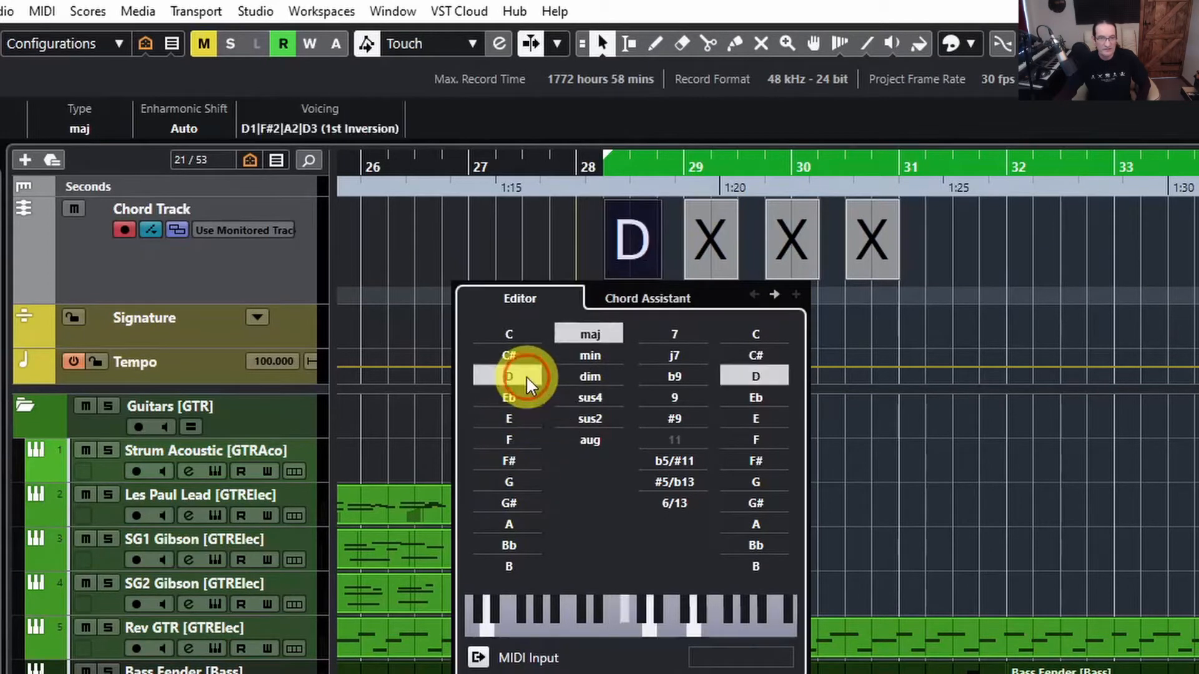
click(590, 376)
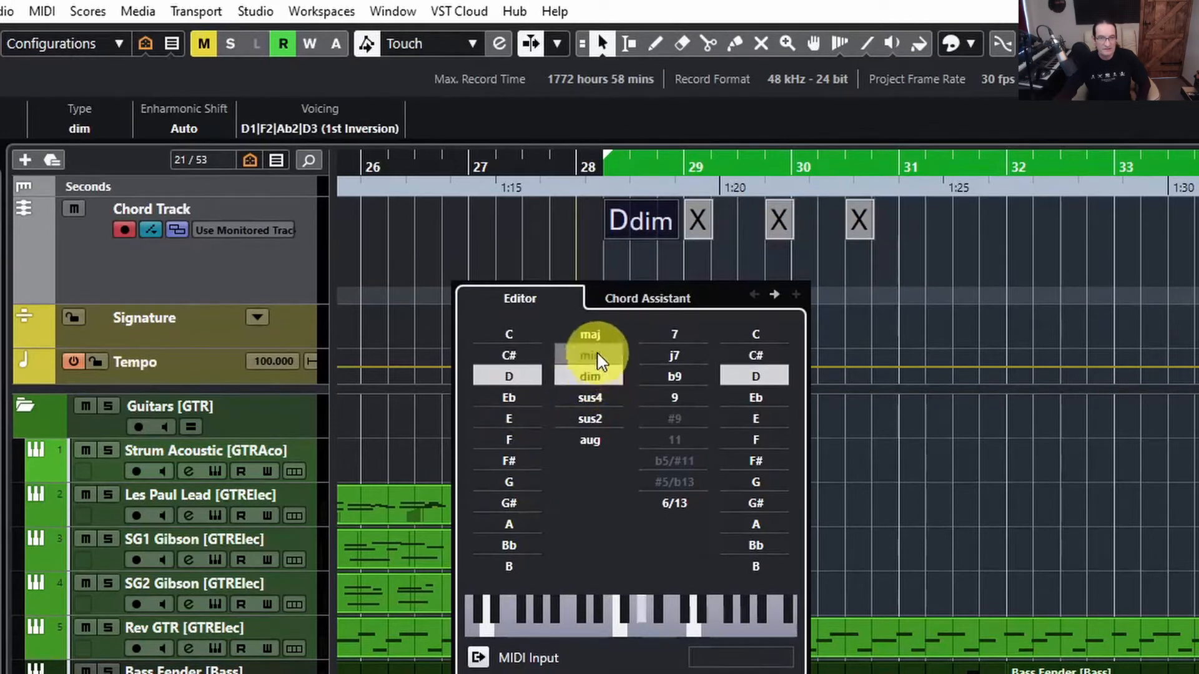
click(590, 397)
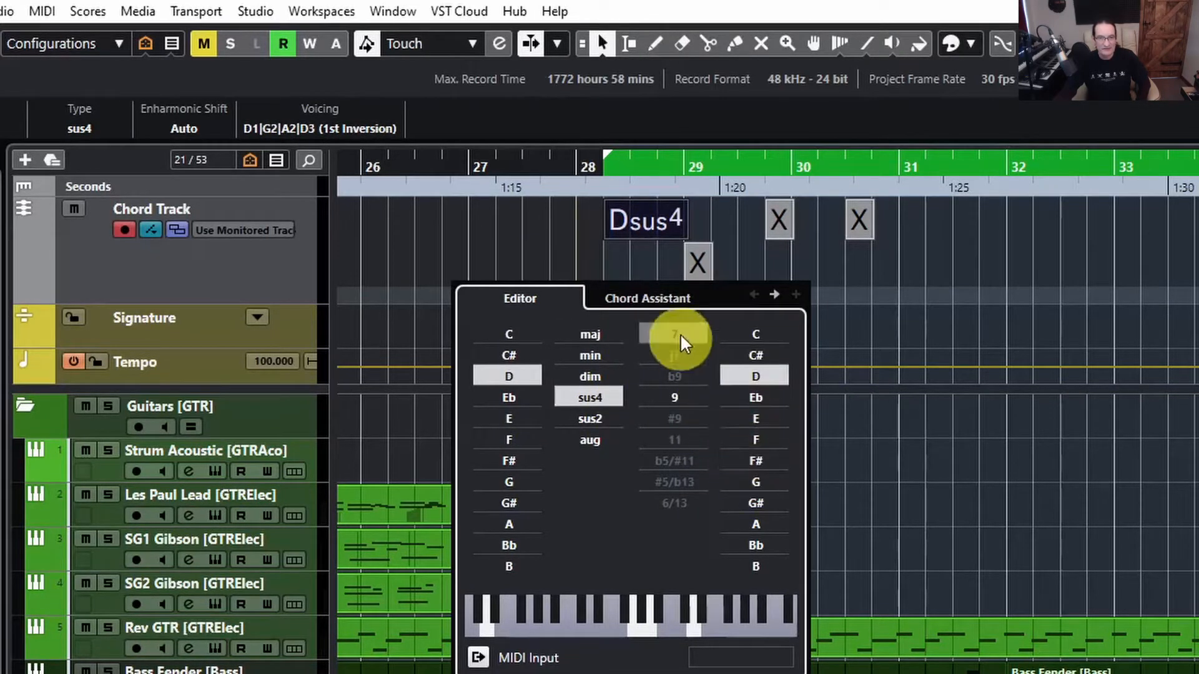
click(647, 298)
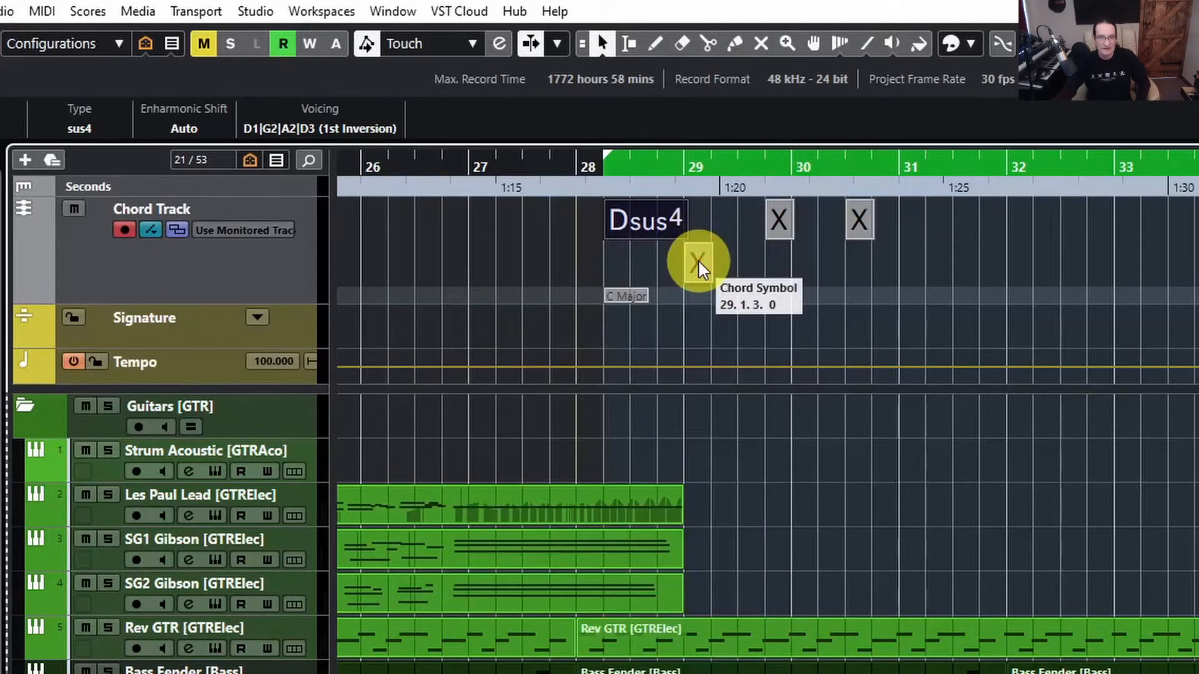
Edit the second chord to root D with a suspended fourth
double_click(697, 263)
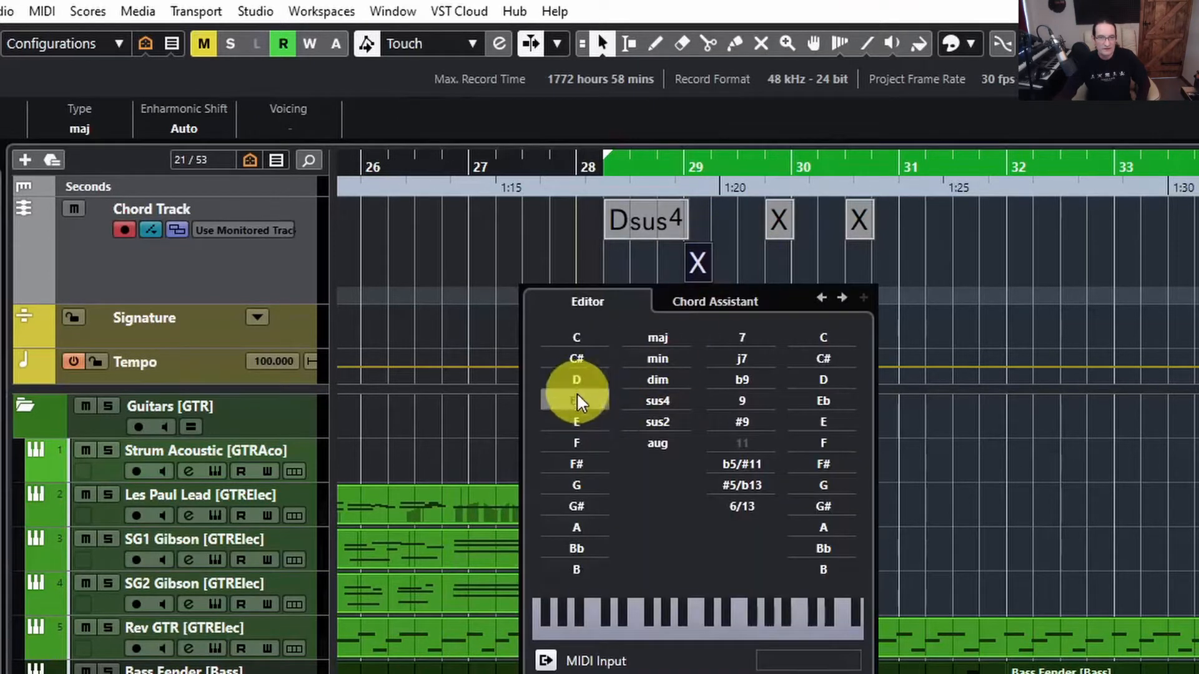
click(655, 336)
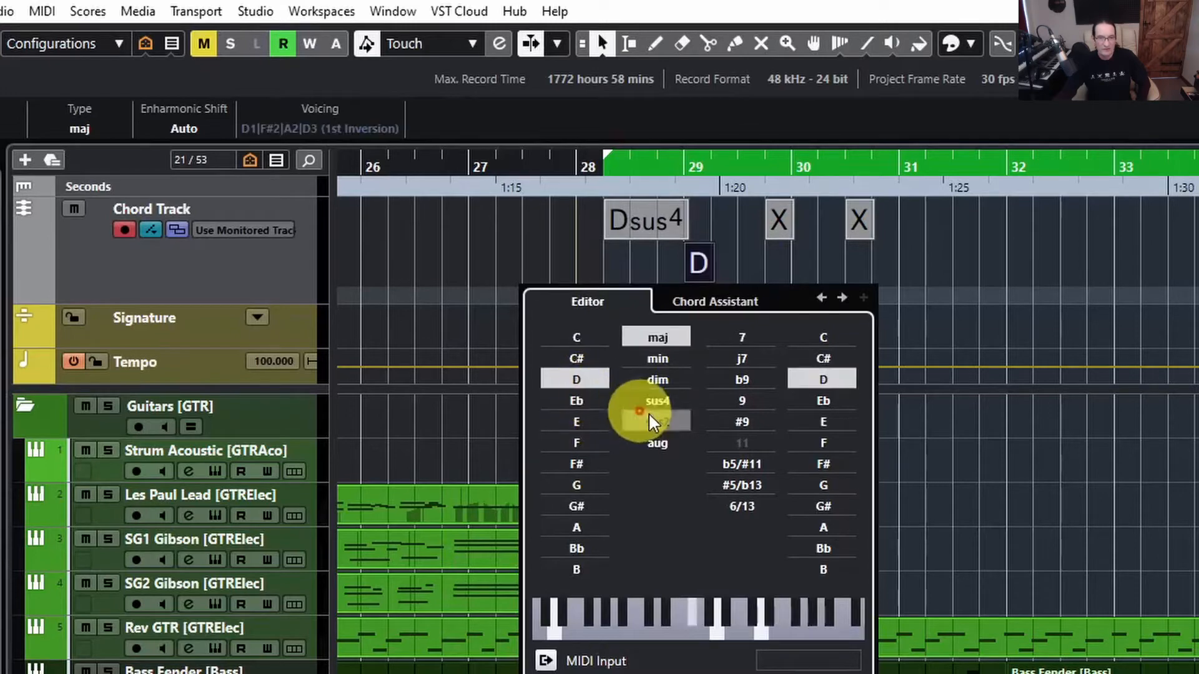
click(656, 442)
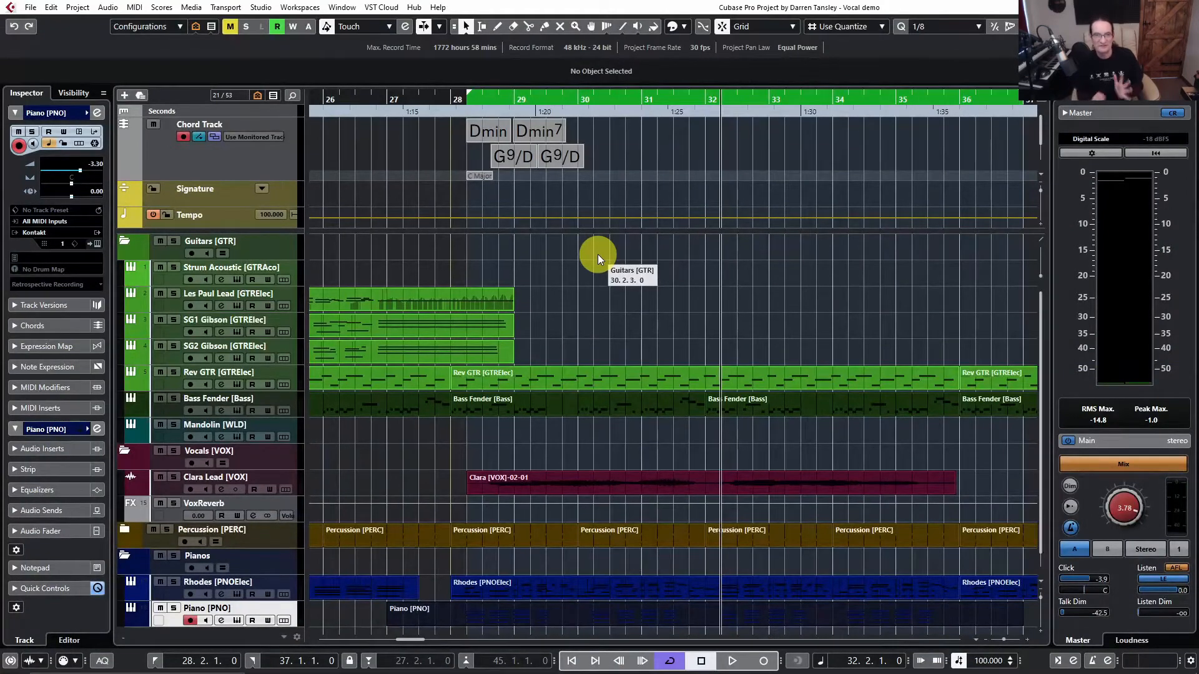
mouse_move(511, 156)
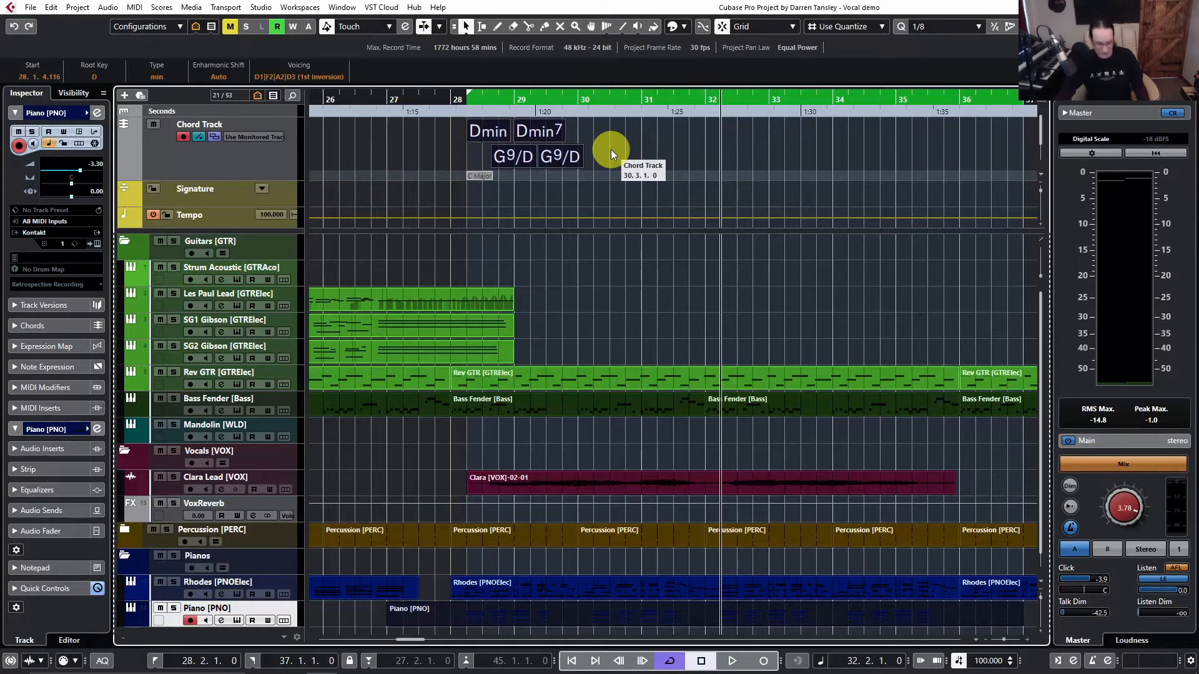
key(ctrl+c)
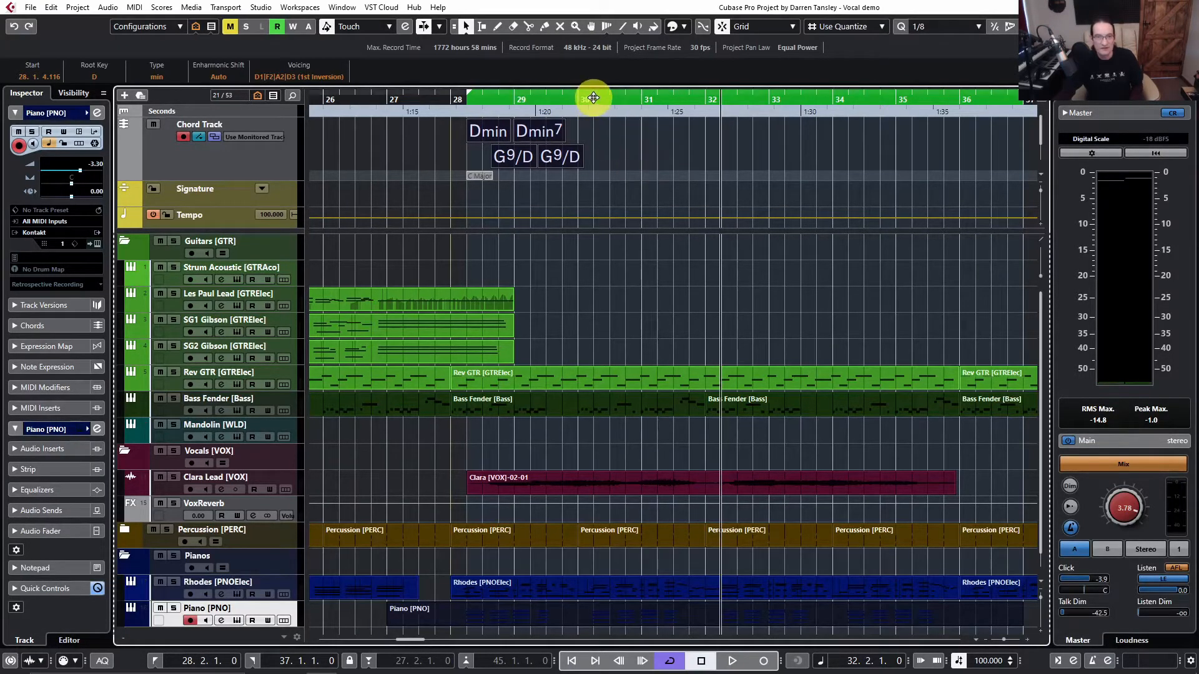
mouse_move(639, 151)
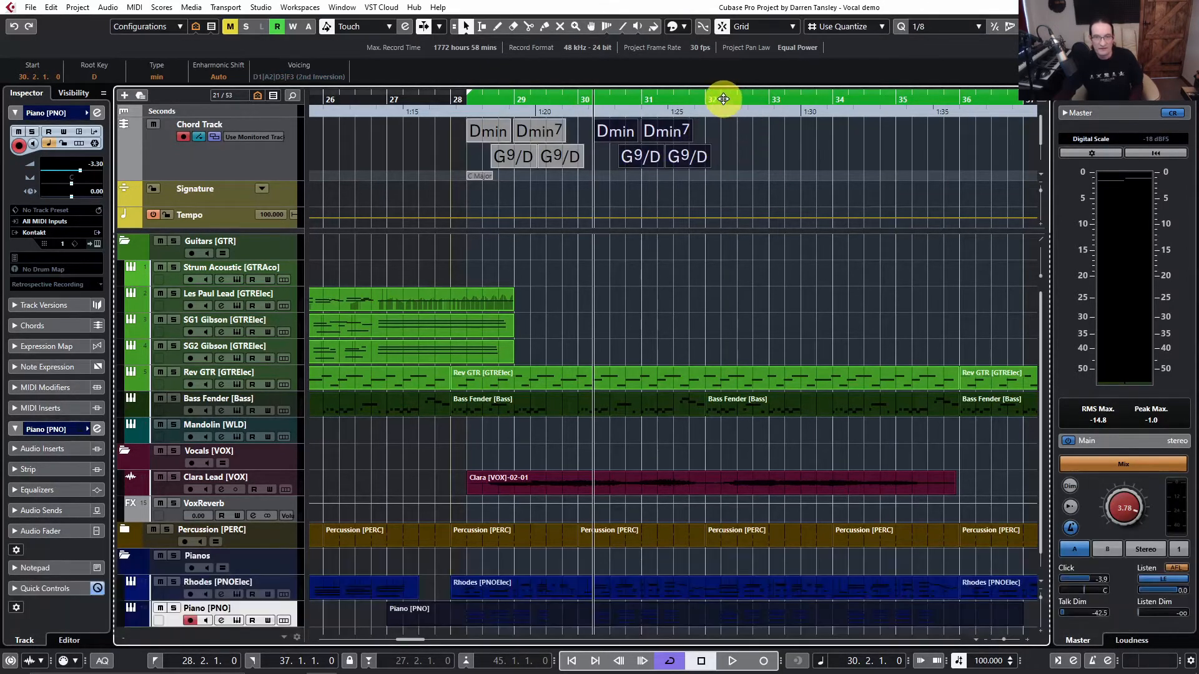
key(ctrl+v)
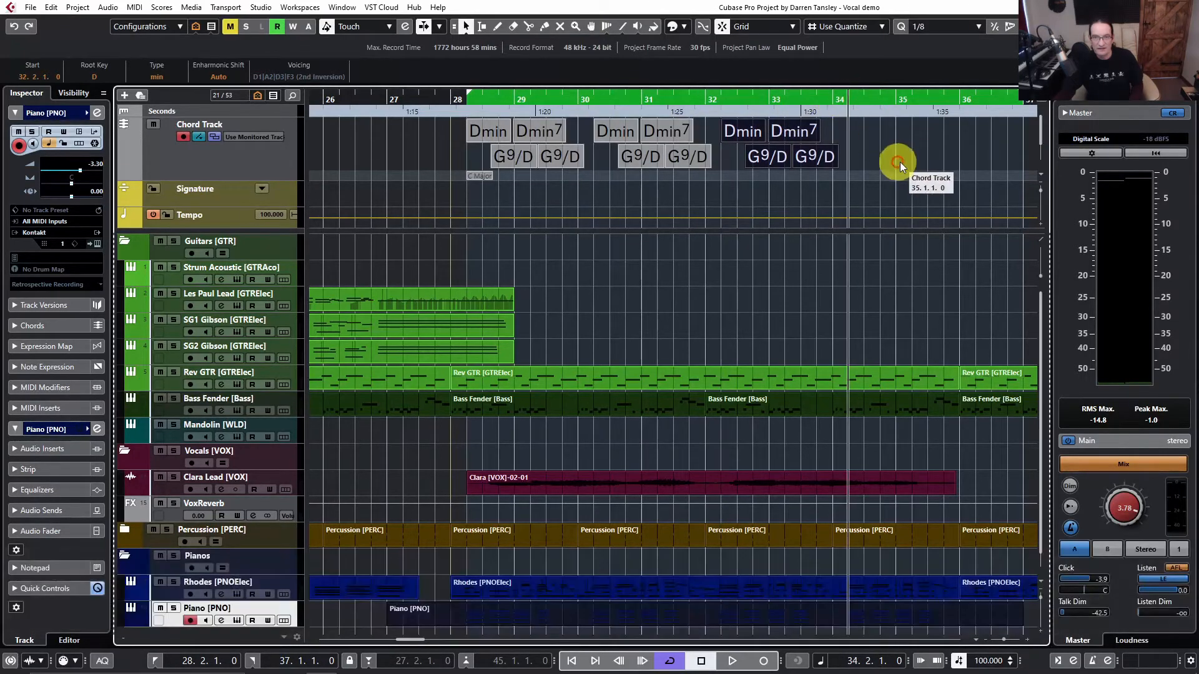
mouse_move(703, 298)
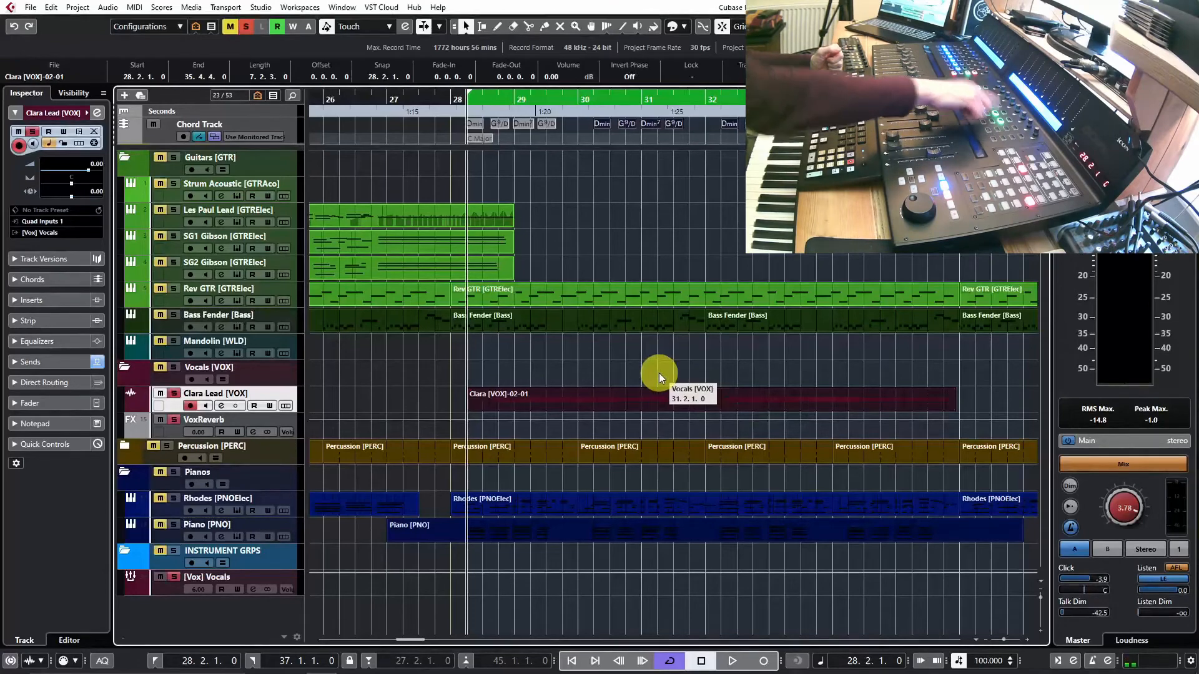
Select the Clara [VOX]-02-01 lead vocal event for harmony generation
click(731, 660)
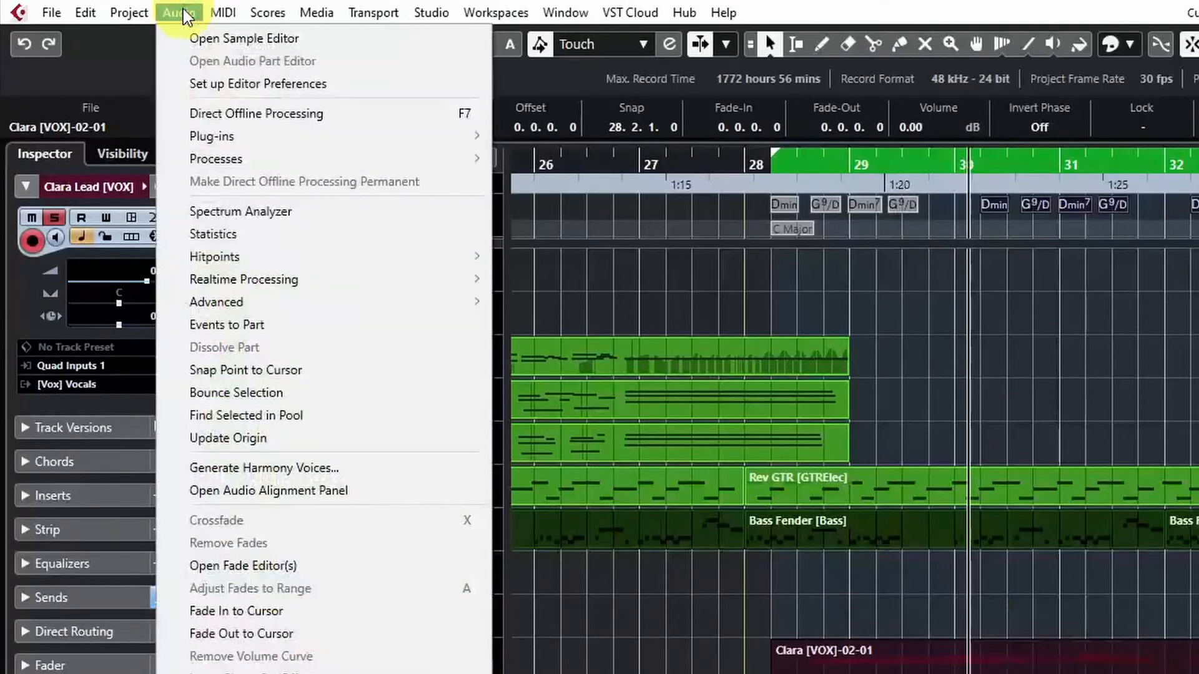
mouse_move(274, 468)
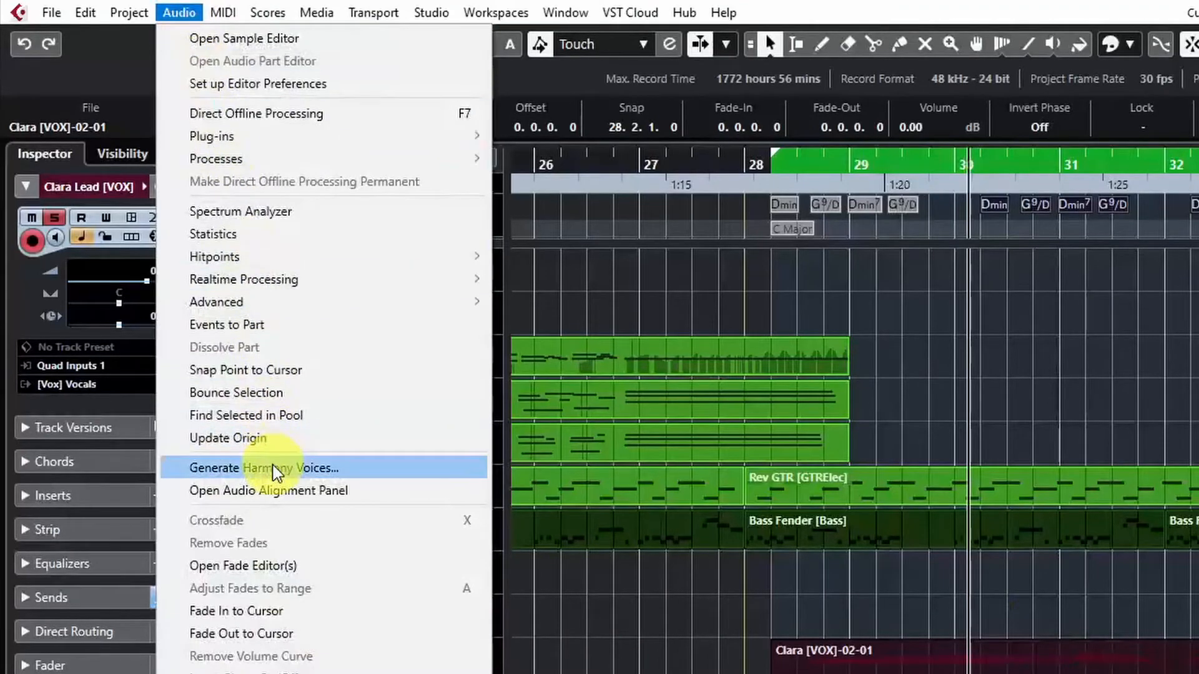
Generate three harmony voices from the lead vocal with 70 % vibrato reduction
click(264, 468)
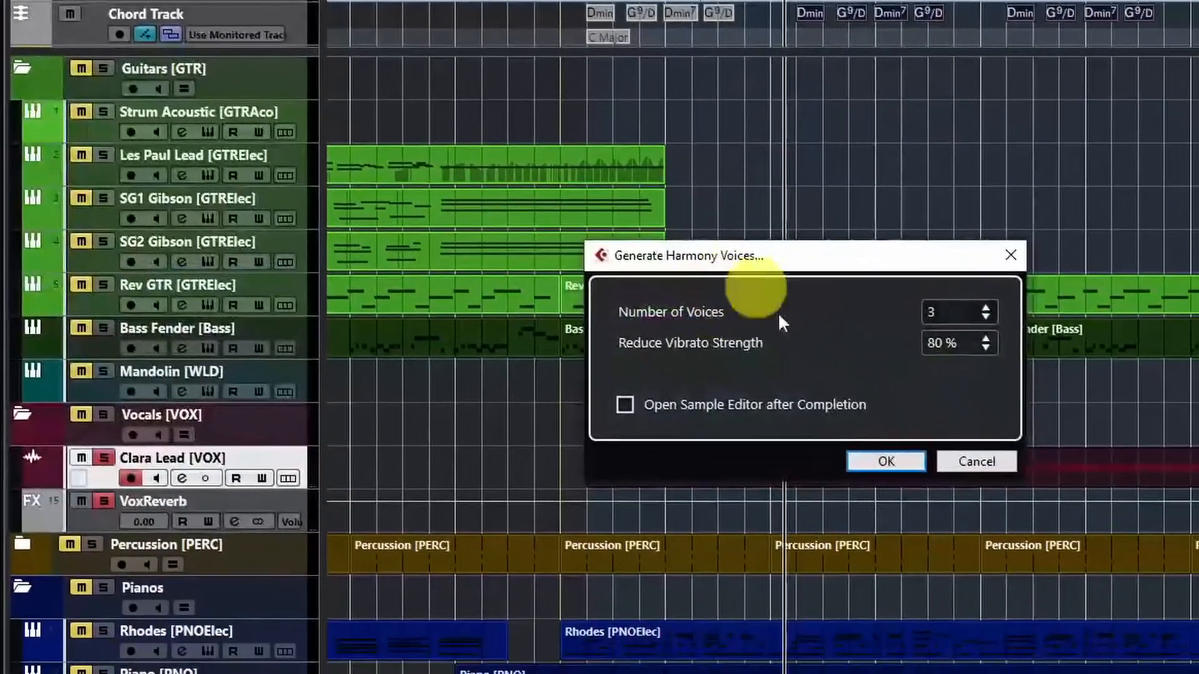
mouse_move(973, 355)
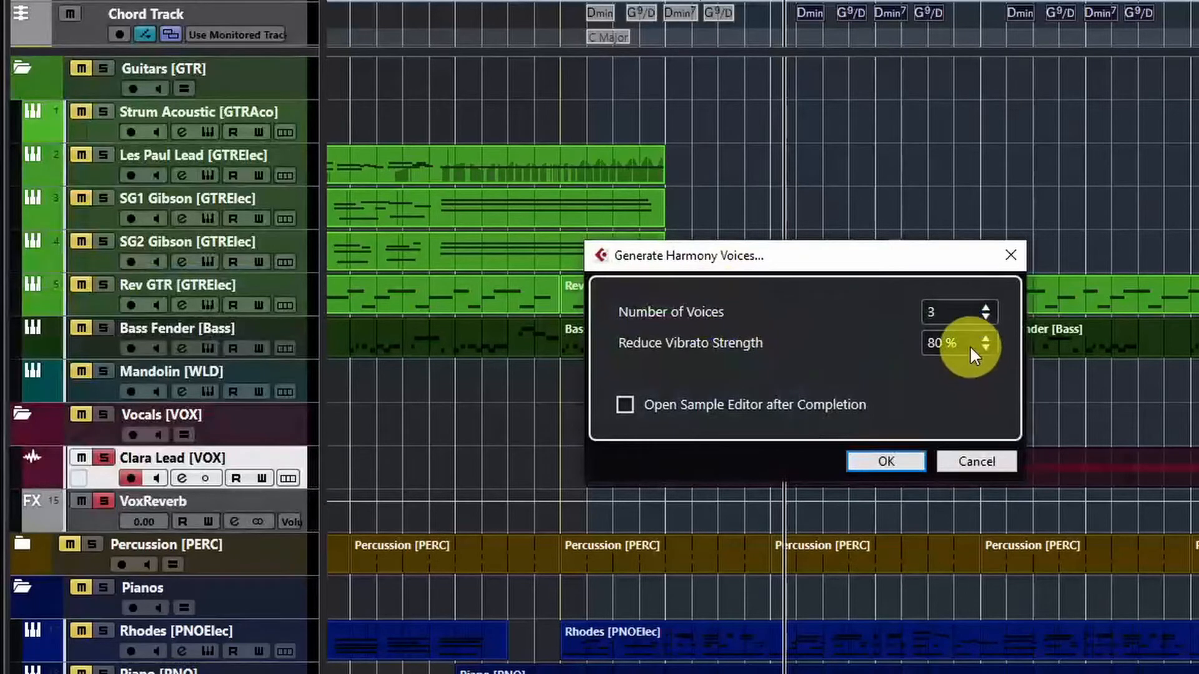
mouse_move(918, 376)
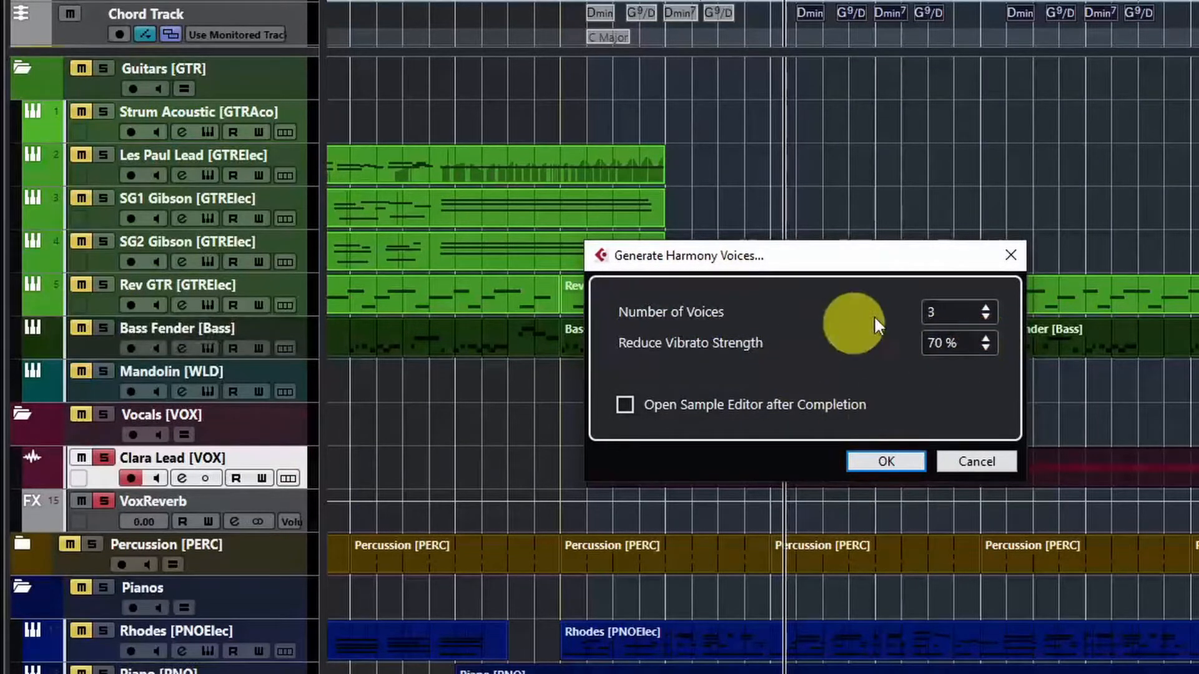
mouse_move(986, 319)
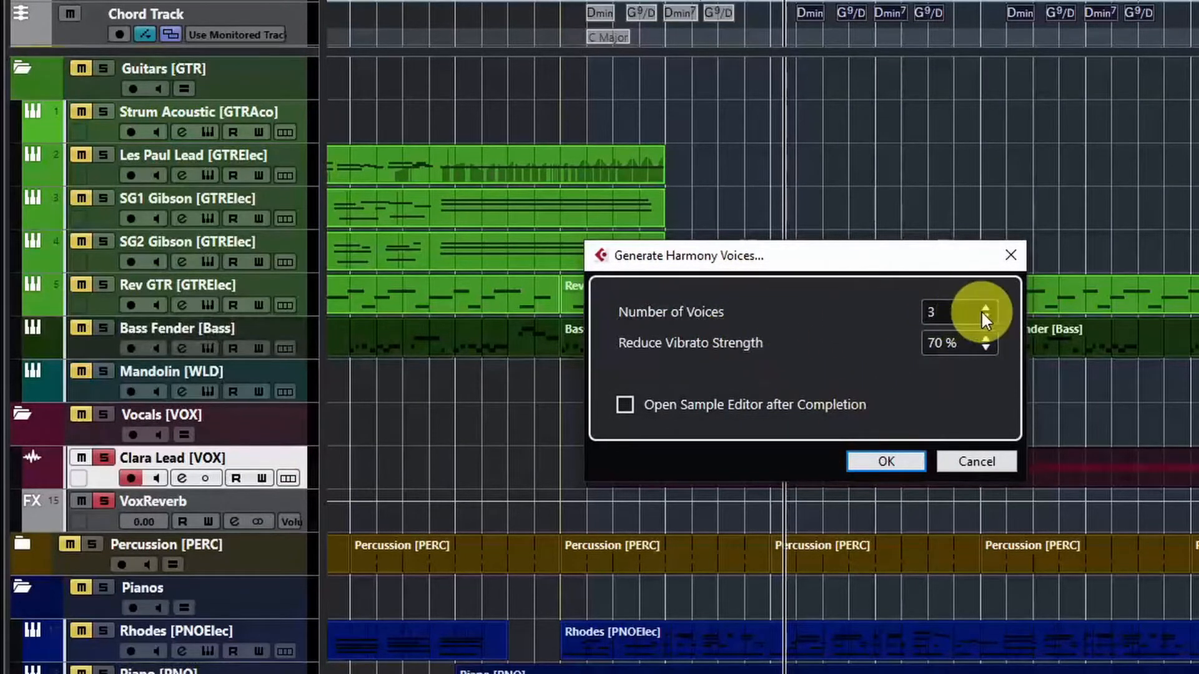
click(986, 321)
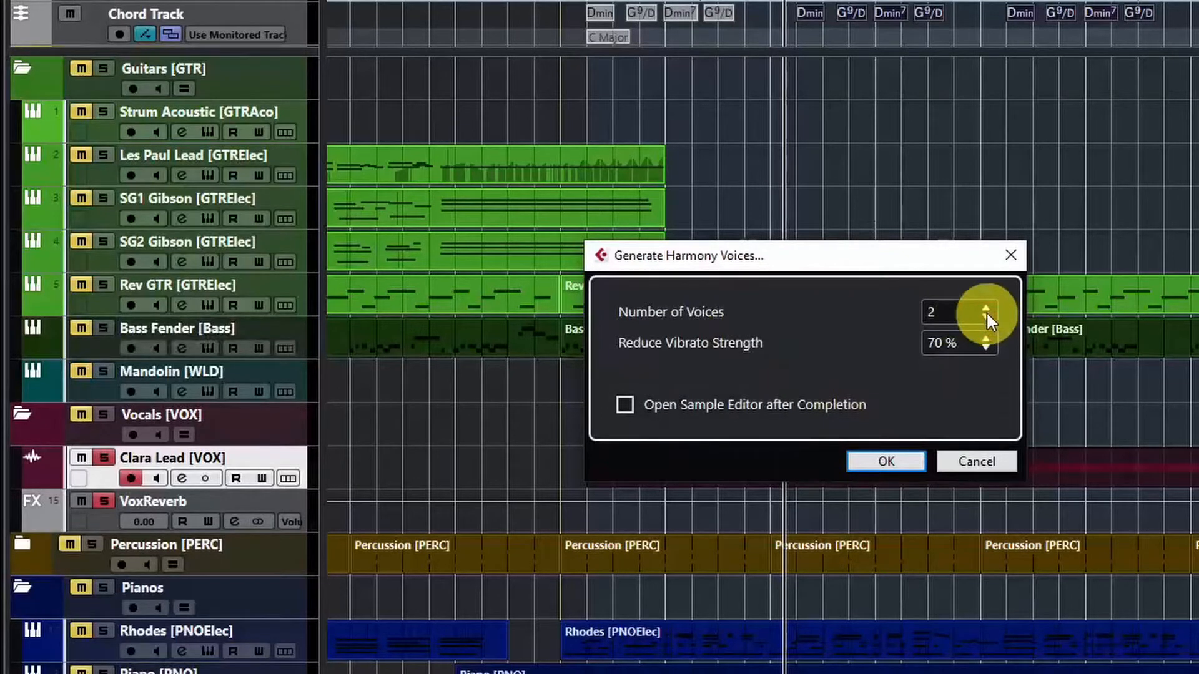
click(986, 307)
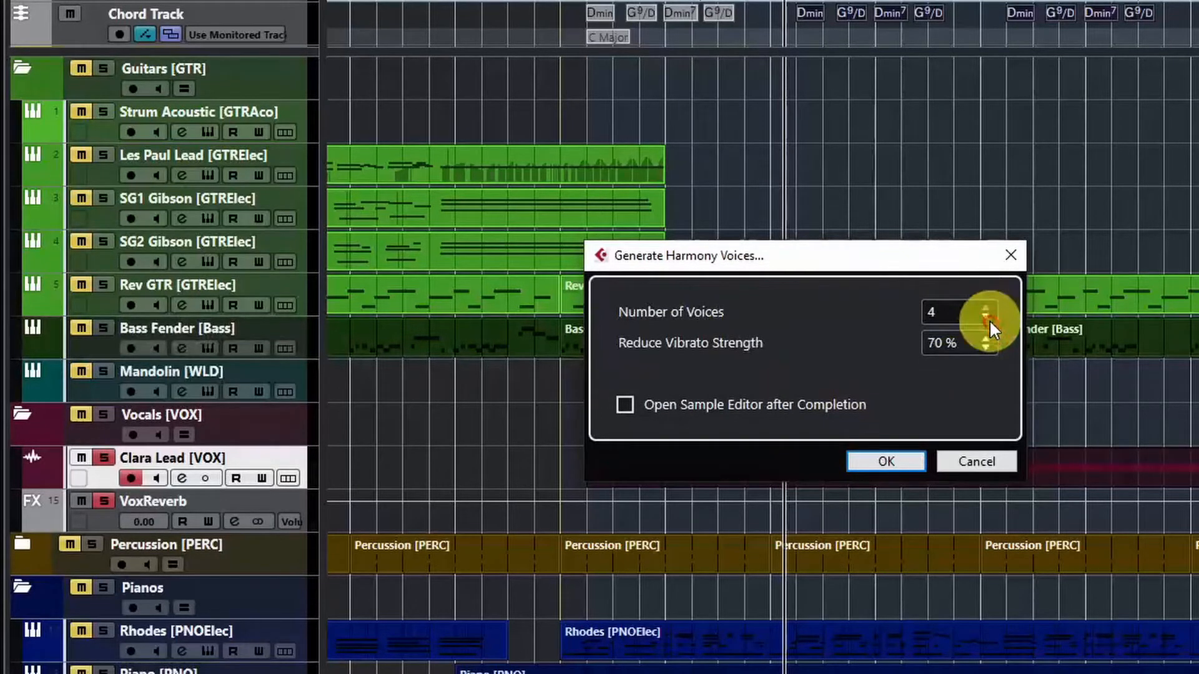
click(987, 317)
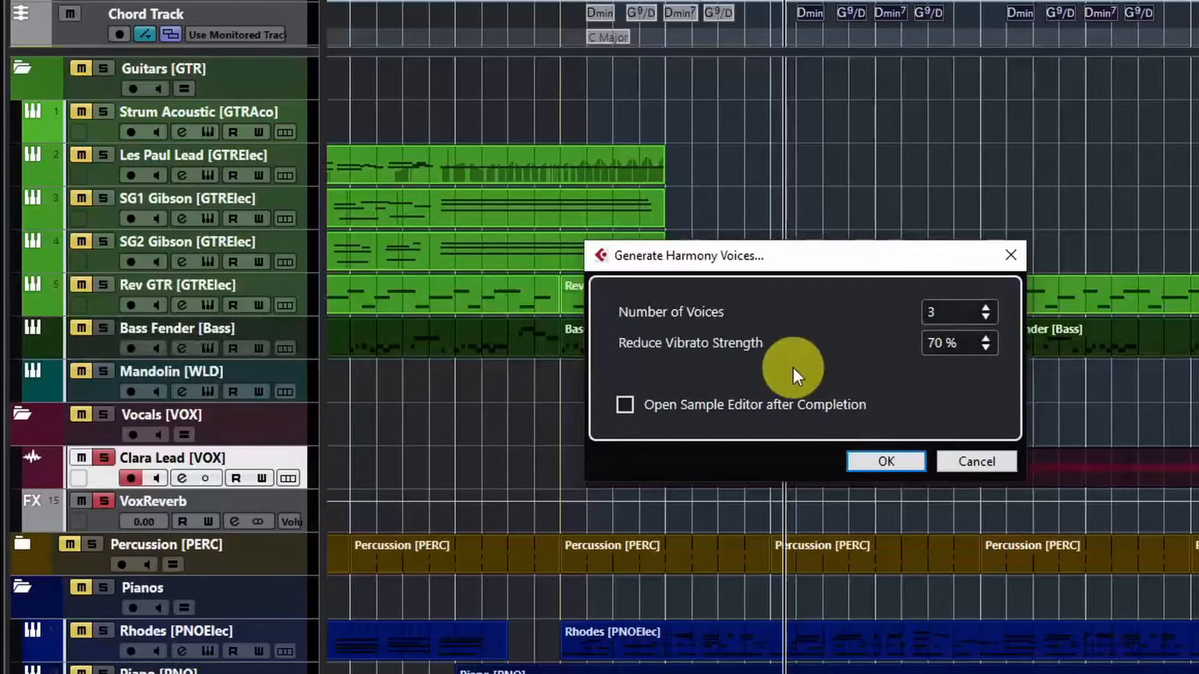
mouse_move(879, 428)
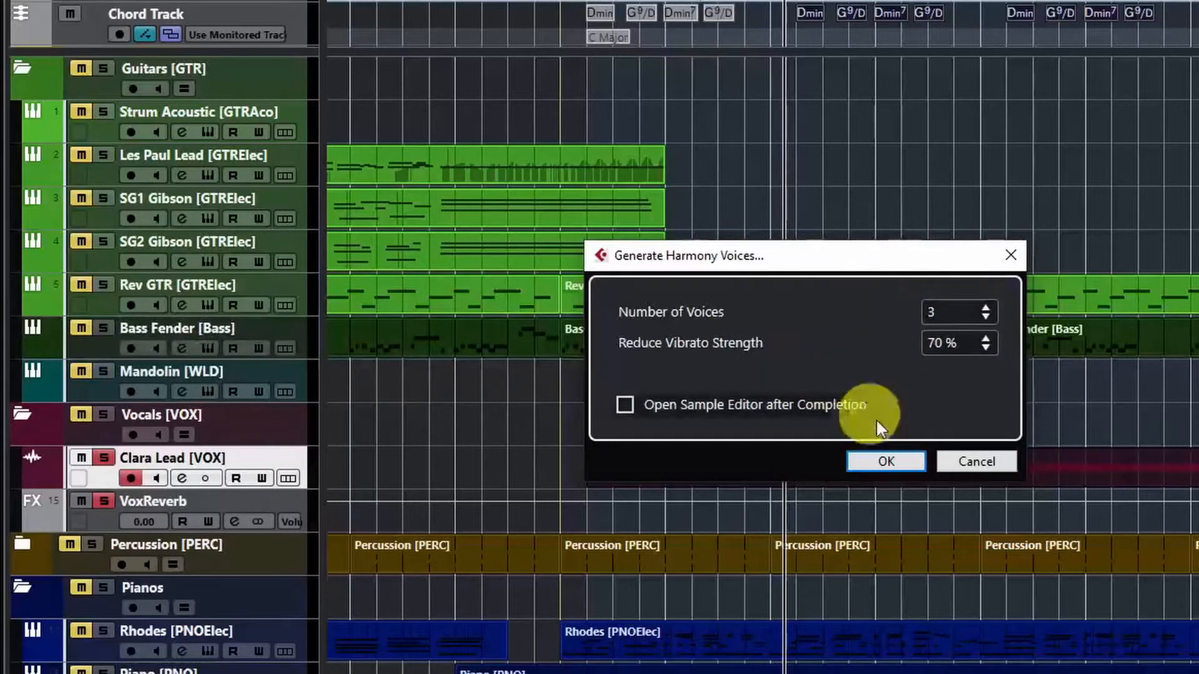
click(884, 461)
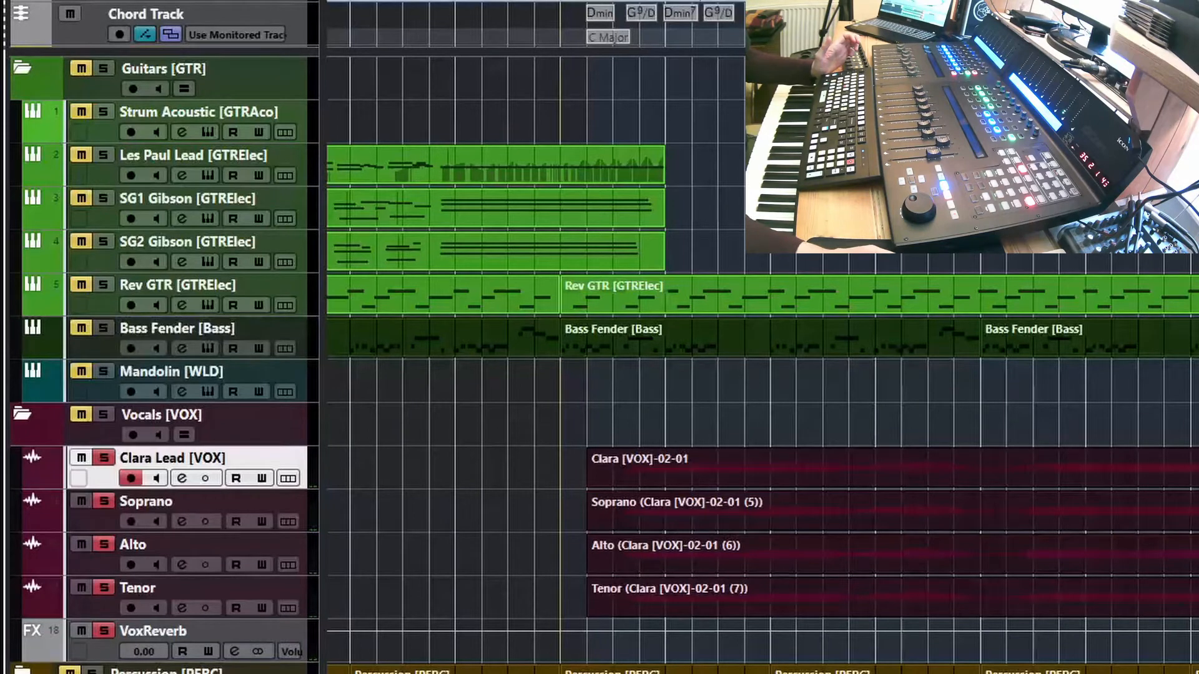
mouse_move(810, 510)
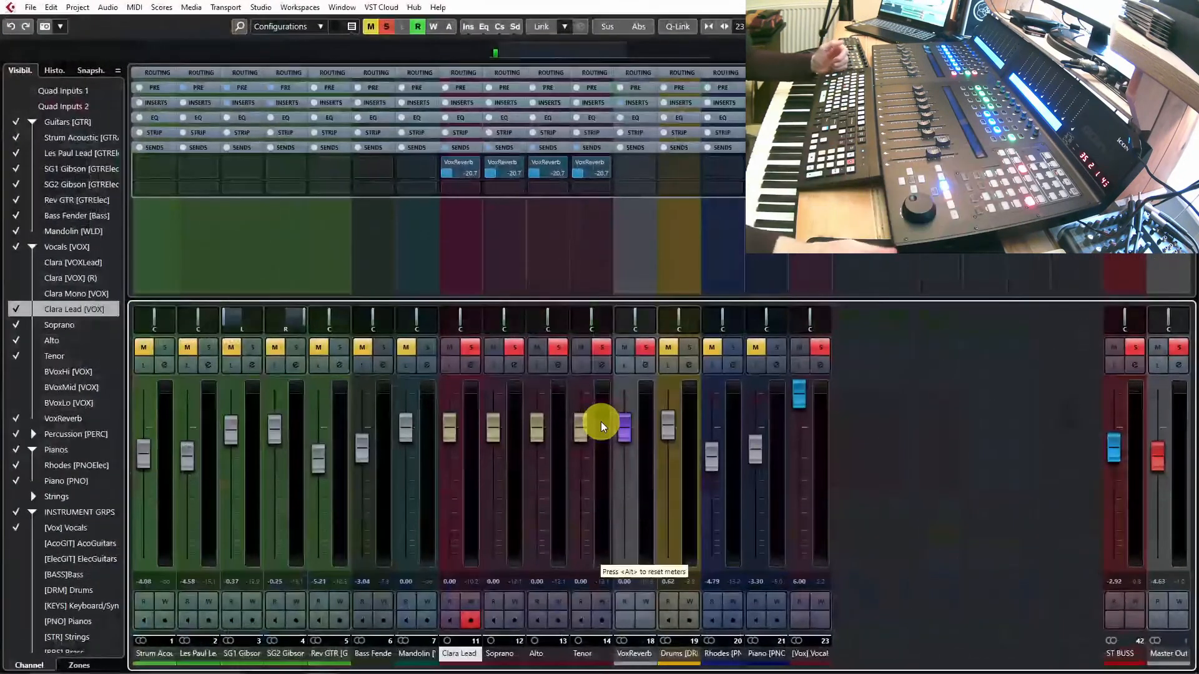
mouse_move(853, 352)
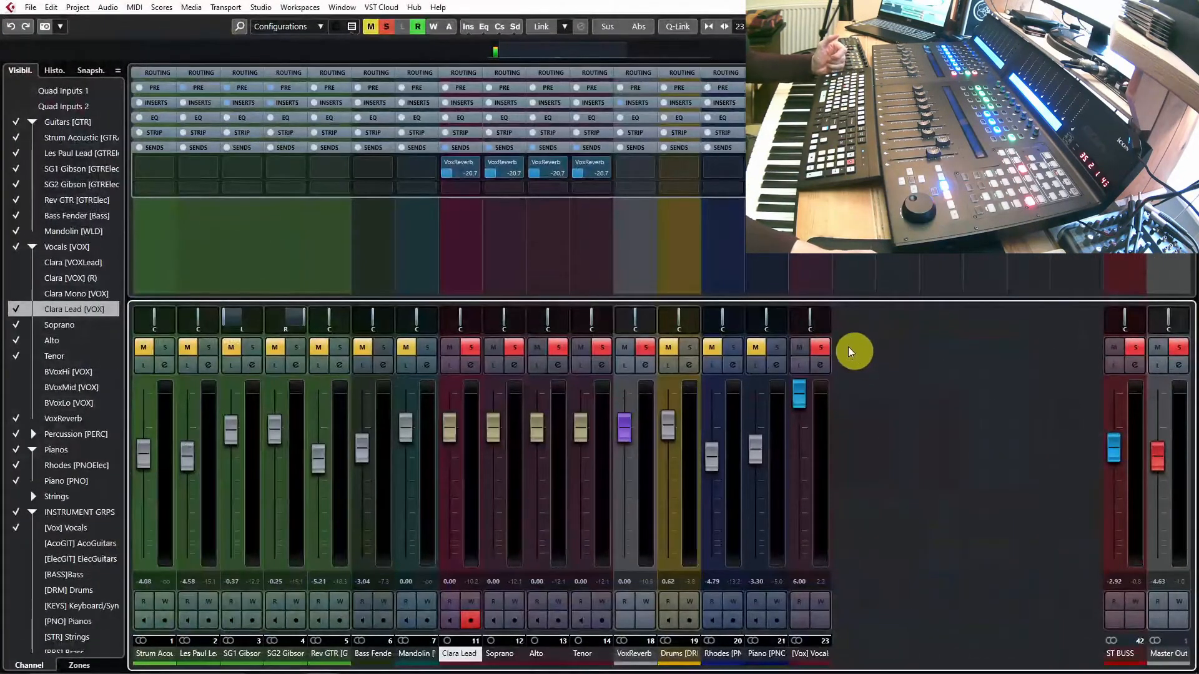
mouse_move(608, 241)
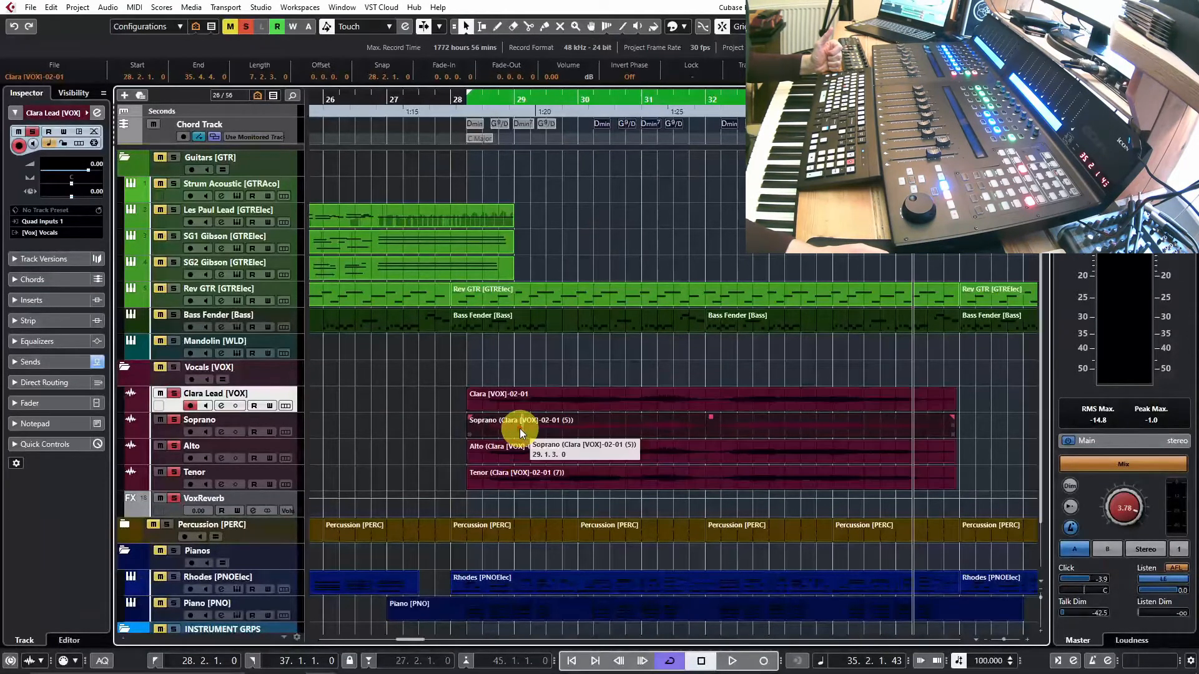
mouse_move(558, 356)
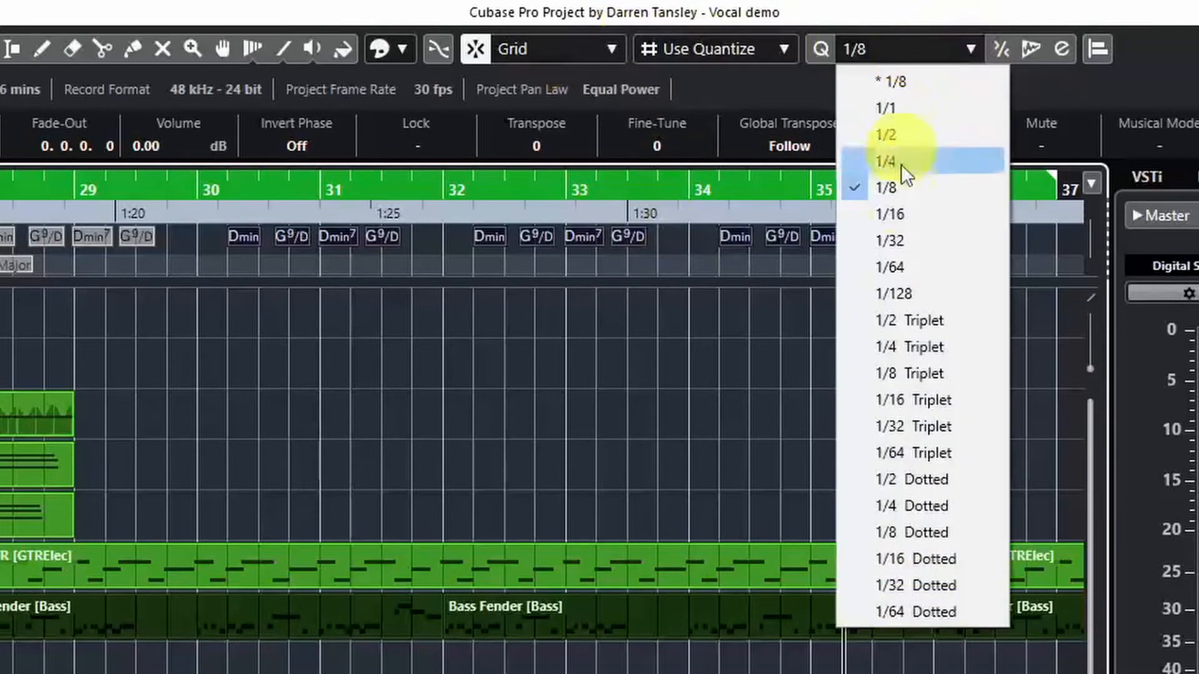
mouse_move(891, 267)
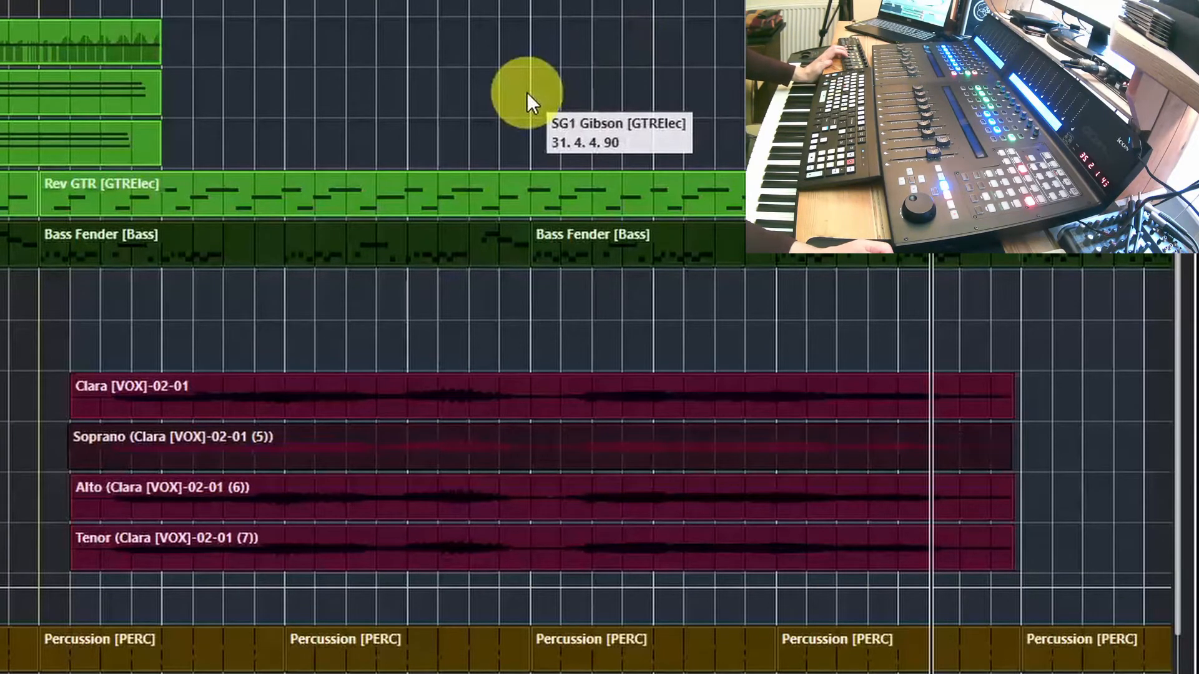
mouse_move(226, 505)
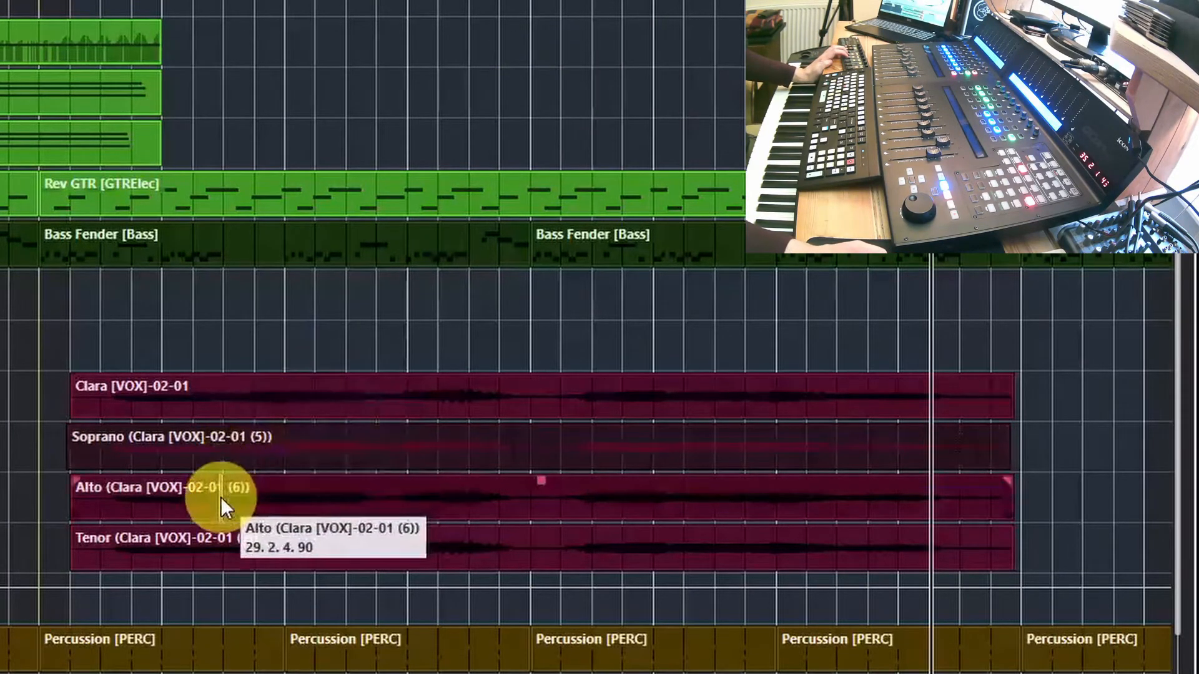
mouse_move(356, 279)
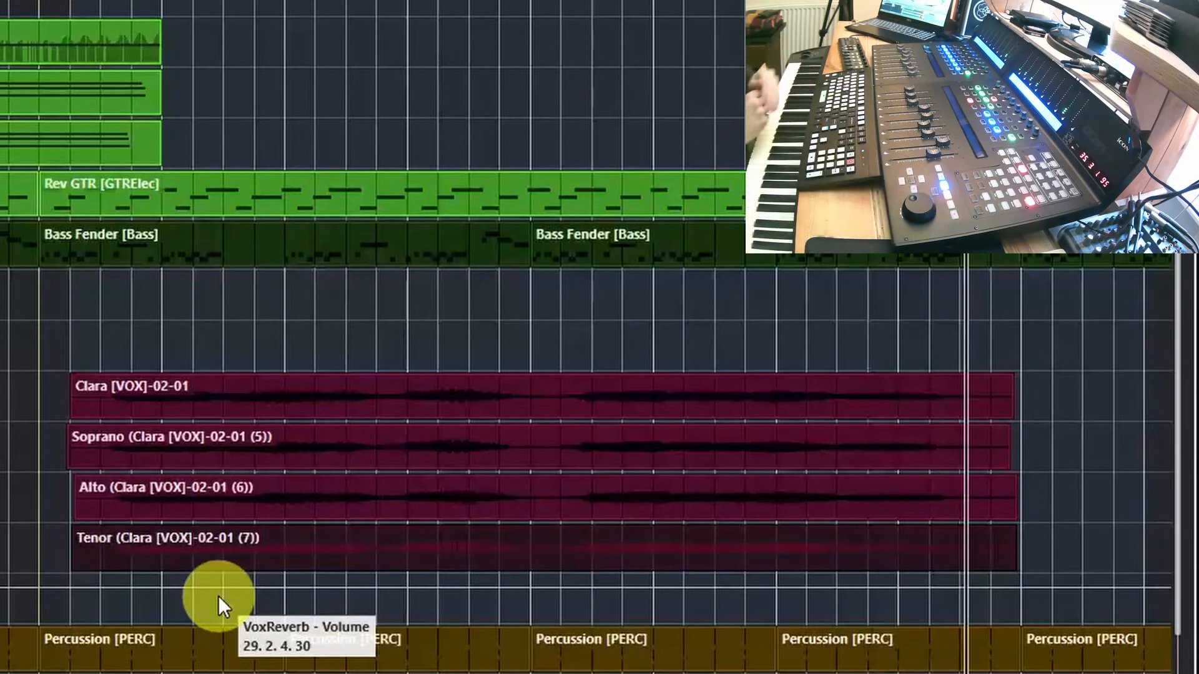
mouse_move(382, 394)
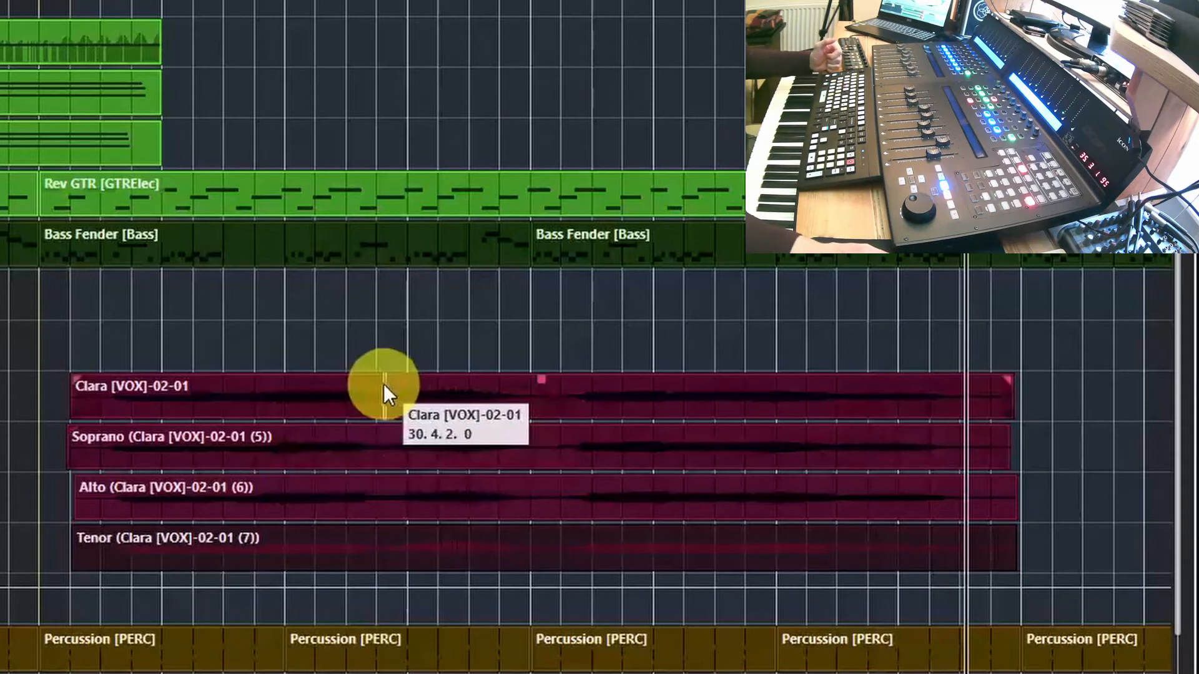
mouse_move(490, 349)
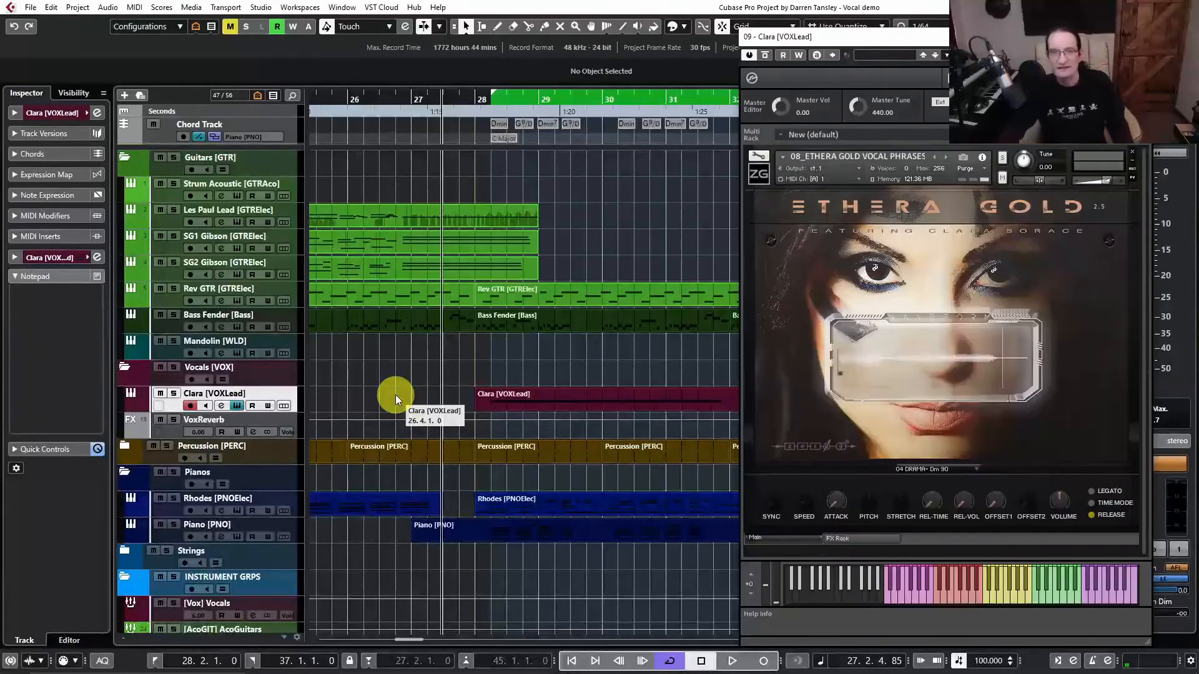
mouse_move(926, 353)
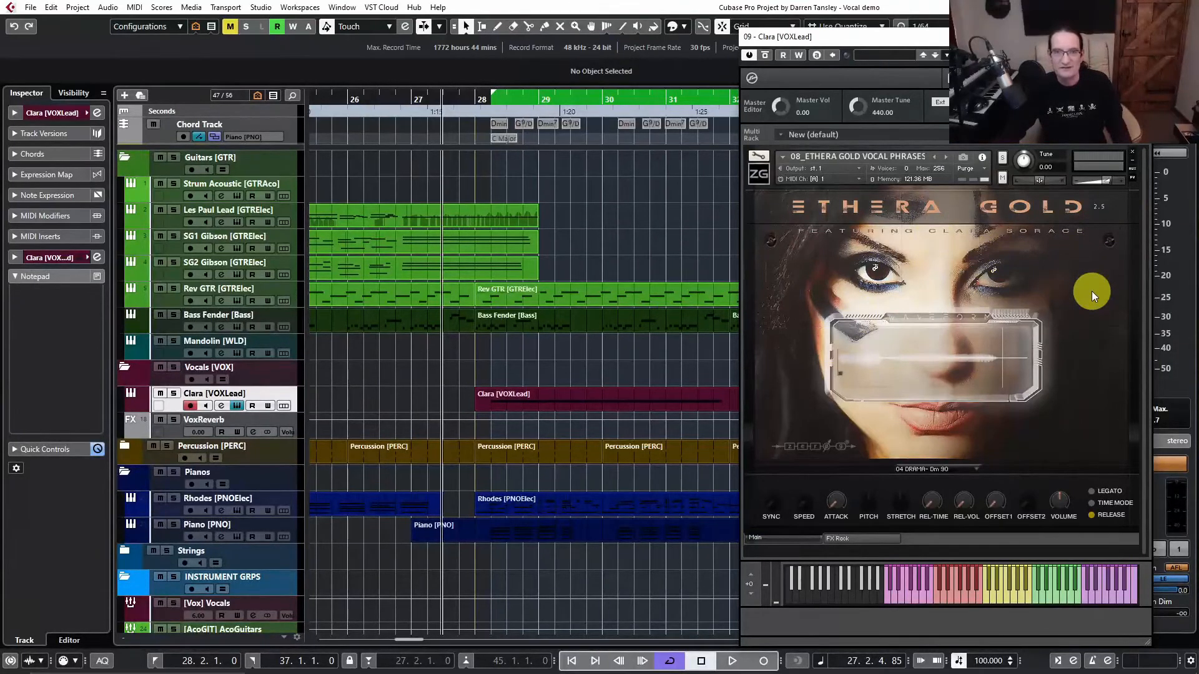
mouse_move(1019, 258)
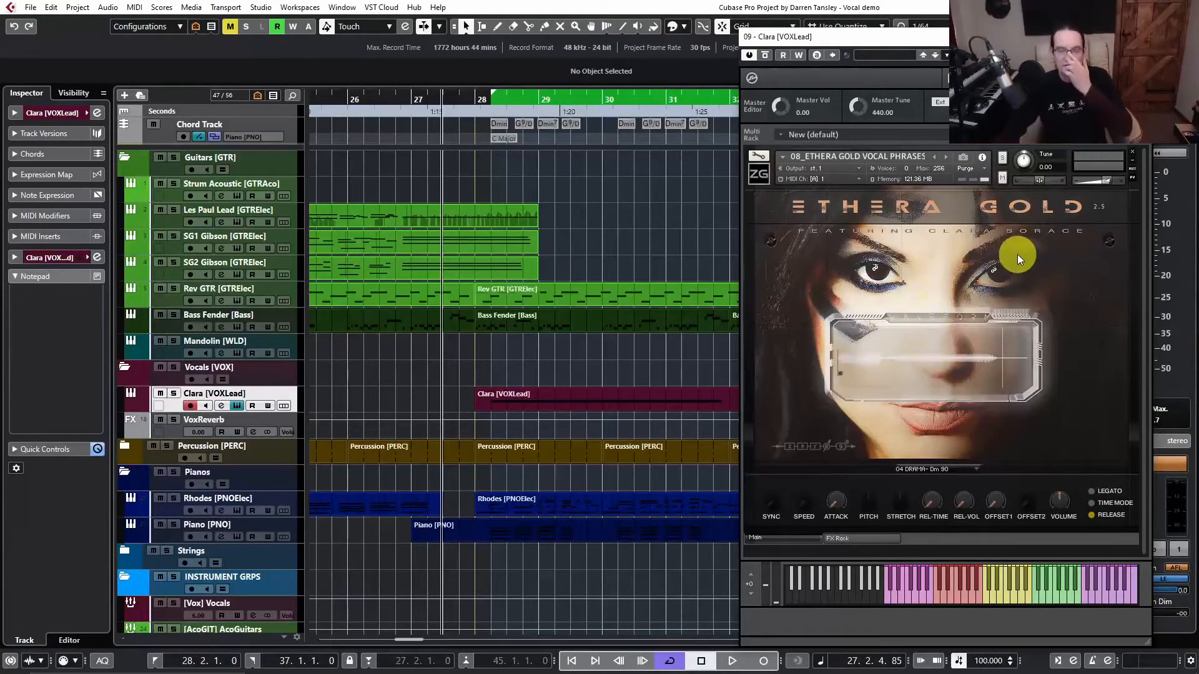
mouse_move(1068, 281)
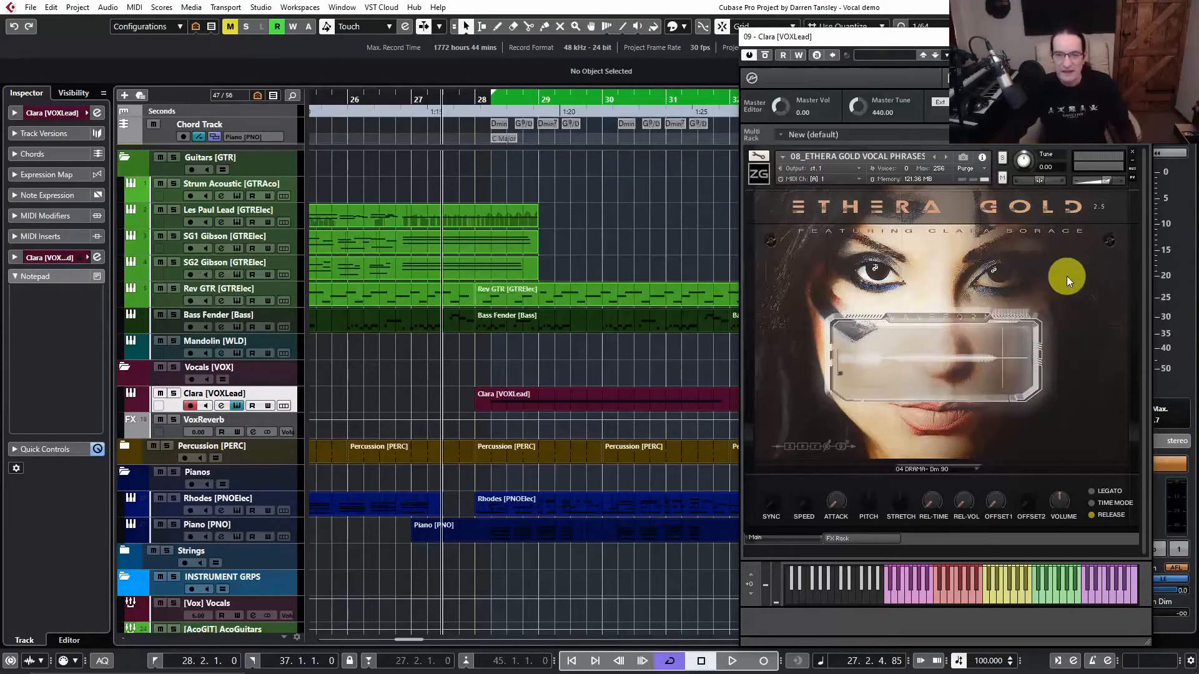
Audition the Clara [VOXLead] MIDI part through the Ethera Gold instrument
click(731, 661)
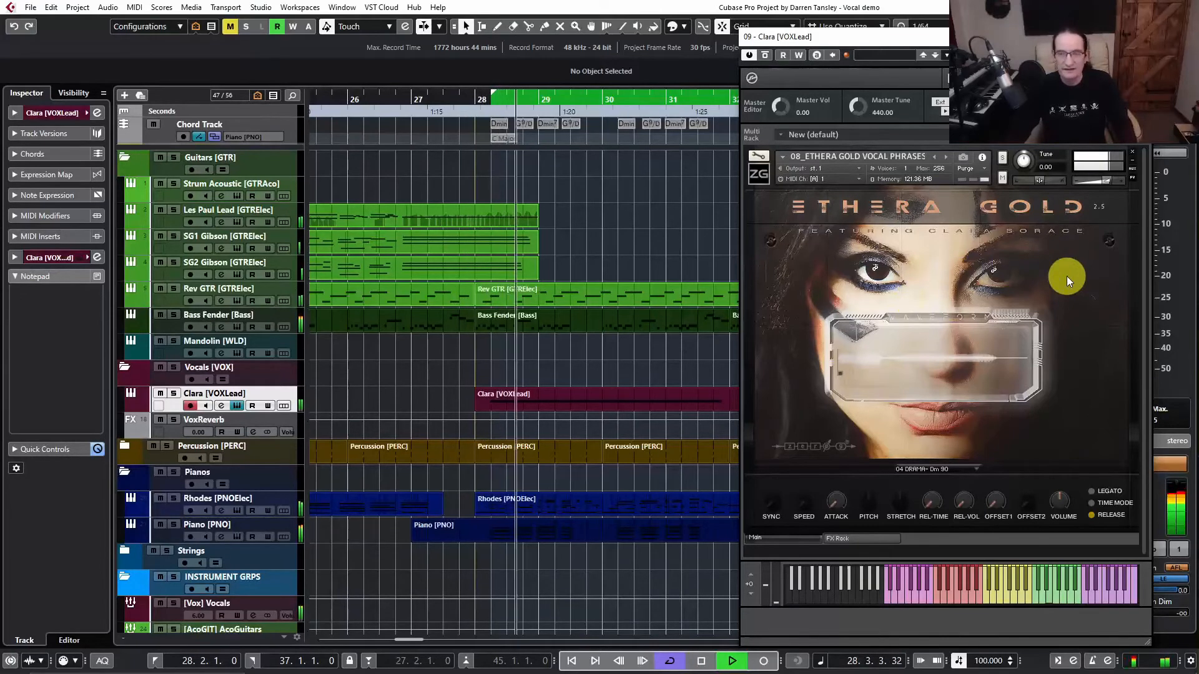
click(732, 660)
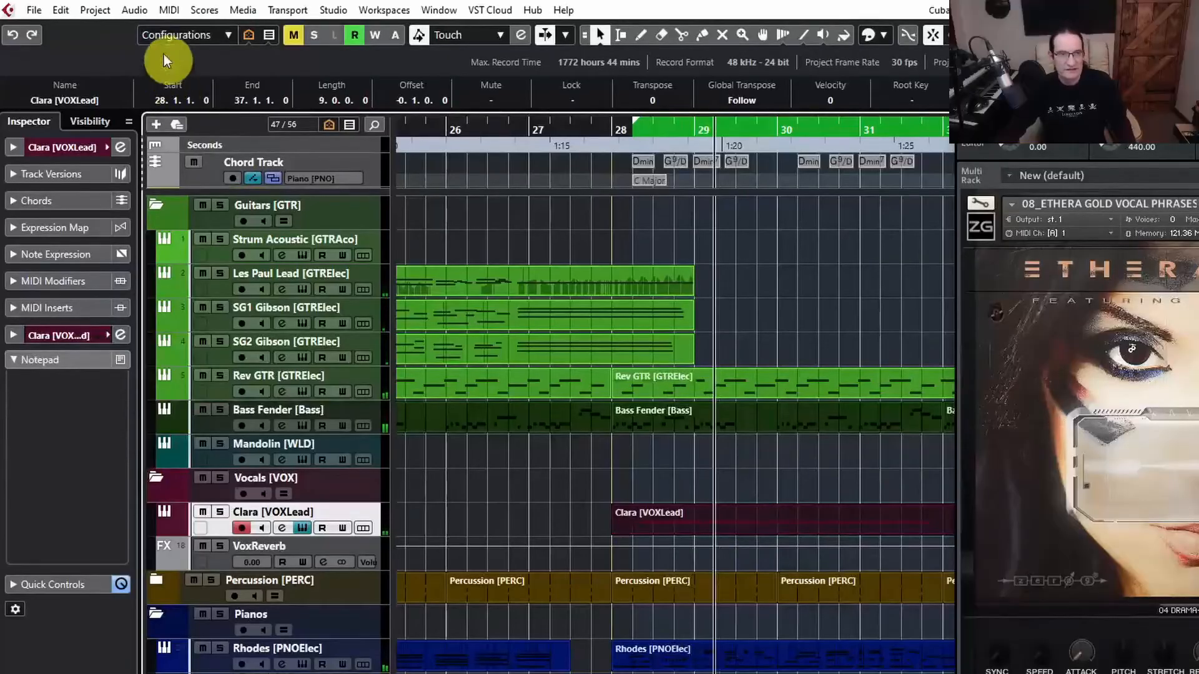
Render the Clara [VOXLead] part in place and select the resulting audio event
click(134, 10)
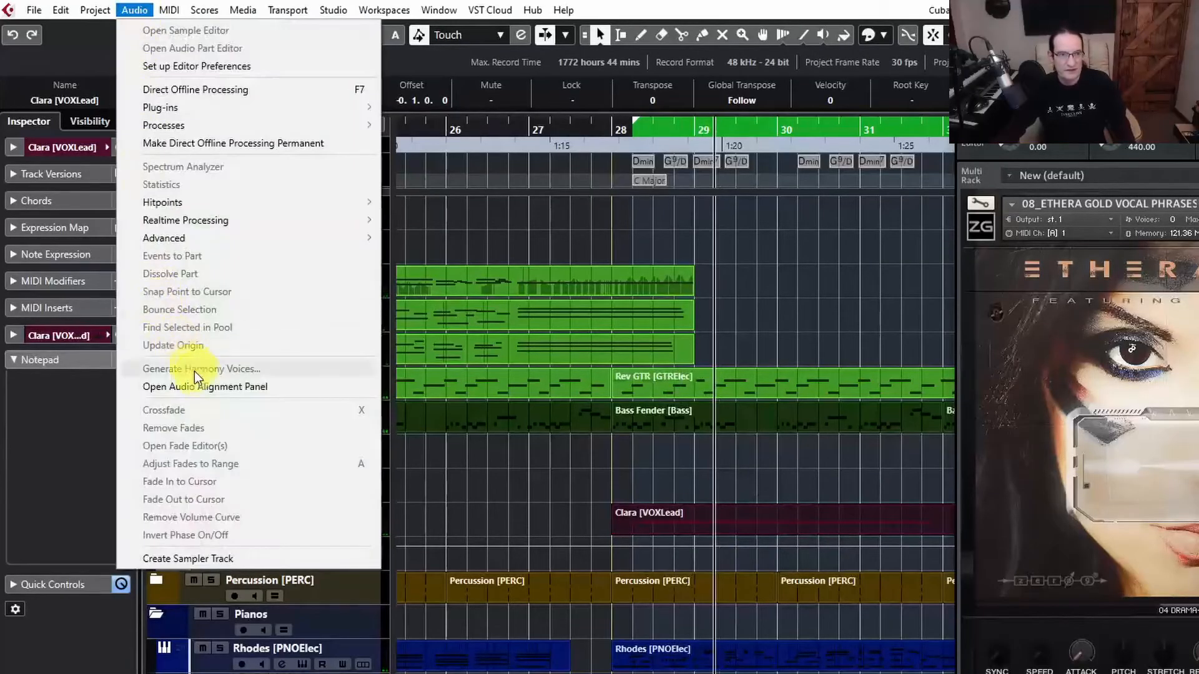
mouse_move(220, 375)
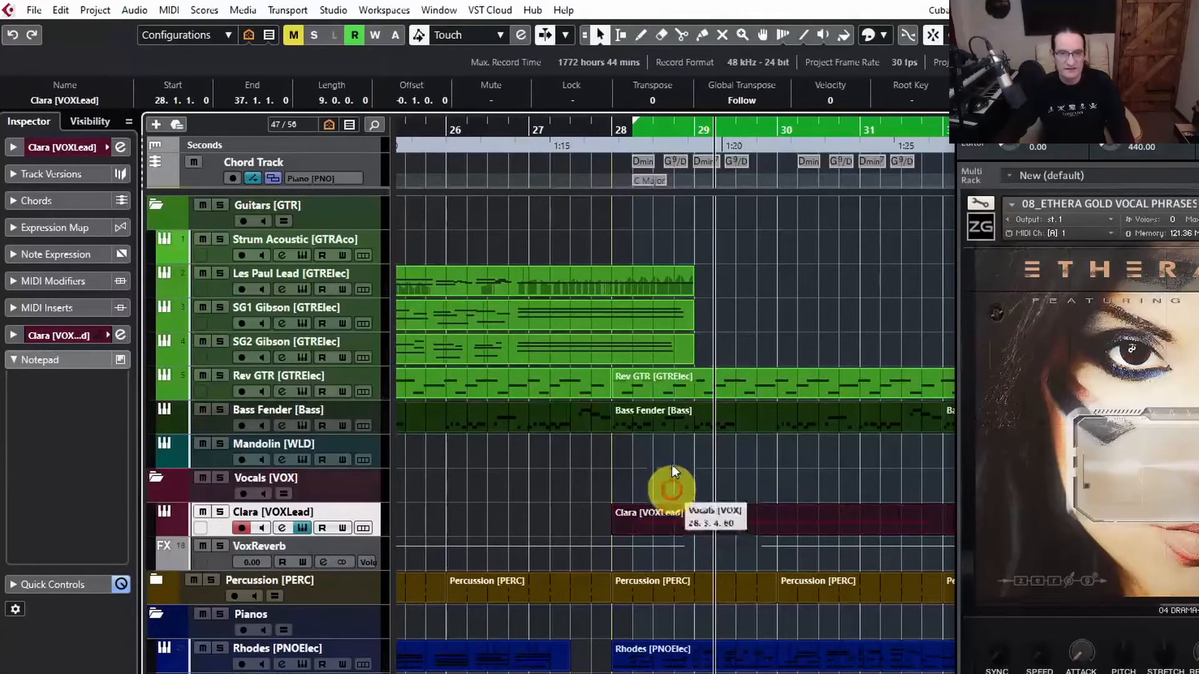
mouse_move(749, 313)
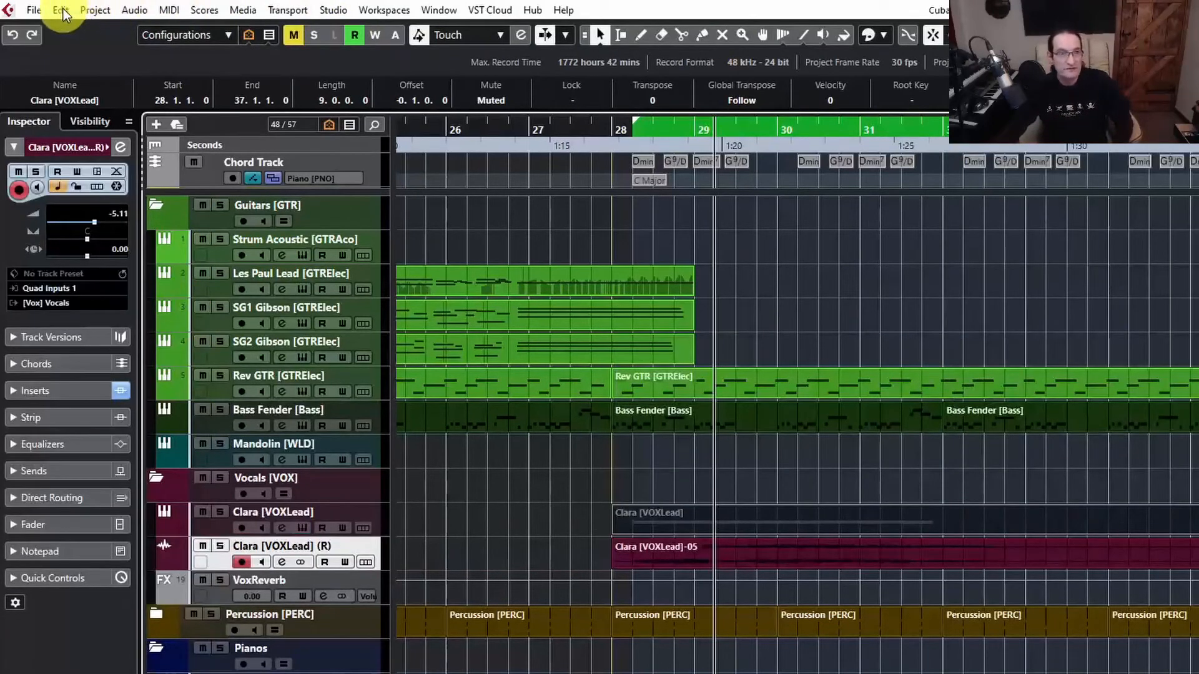
click(60, 10)
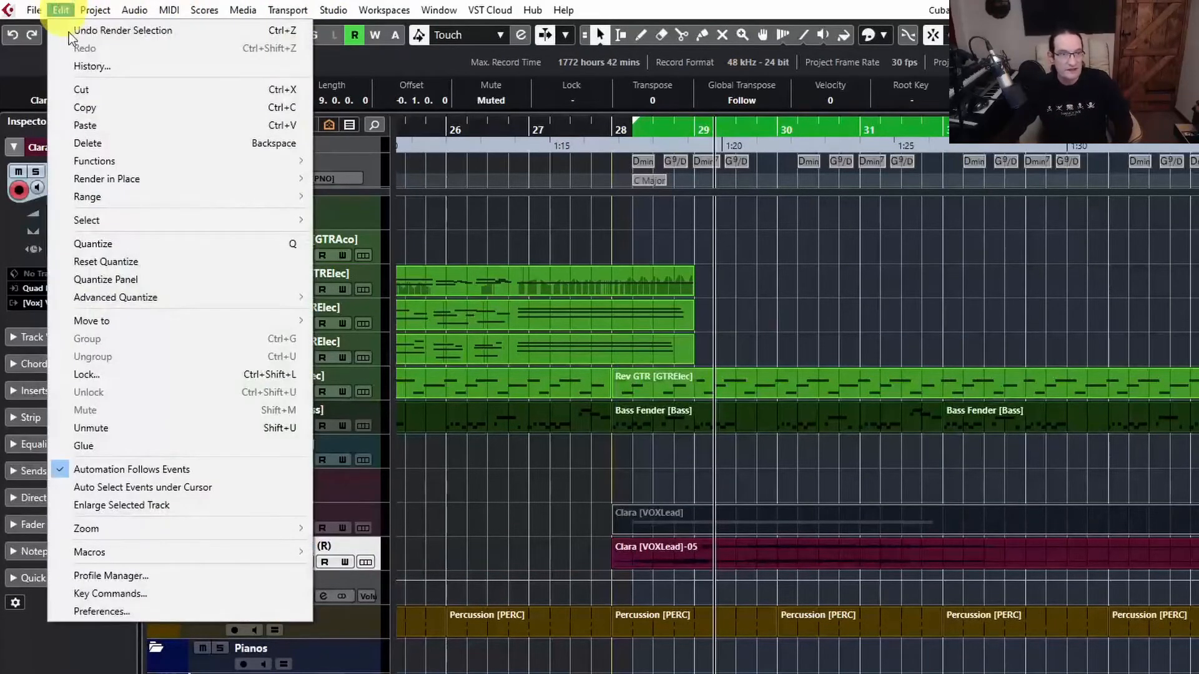
mouse_move(107, 178)
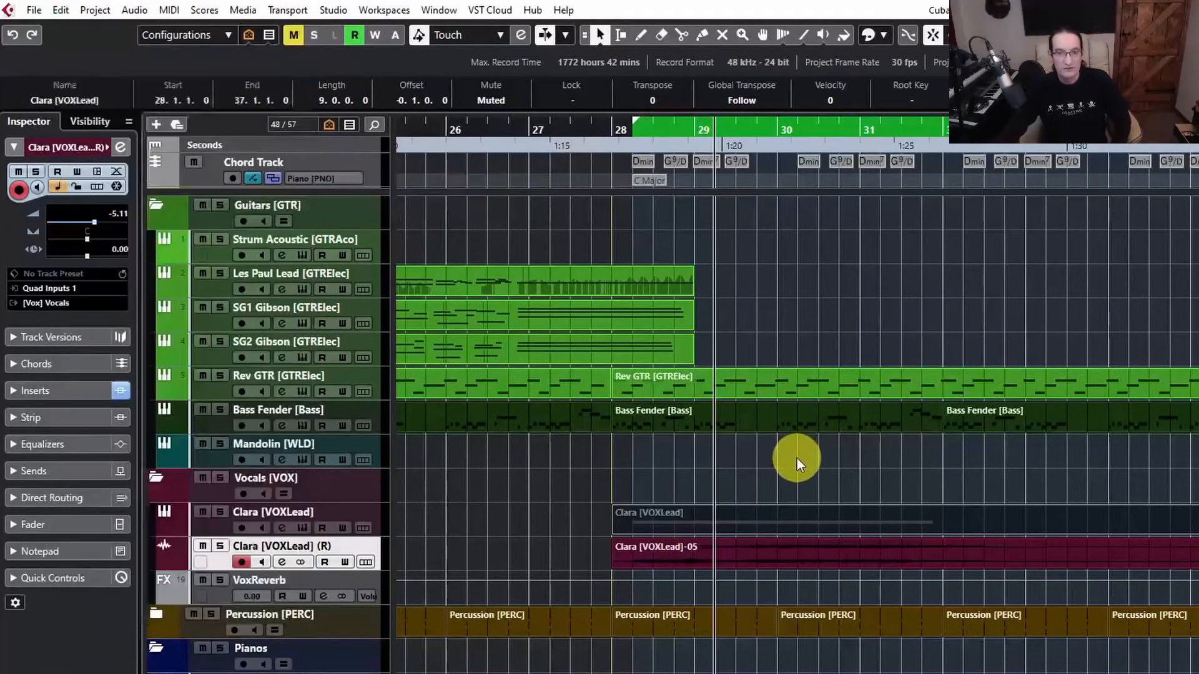
mouse_move(663, 565)
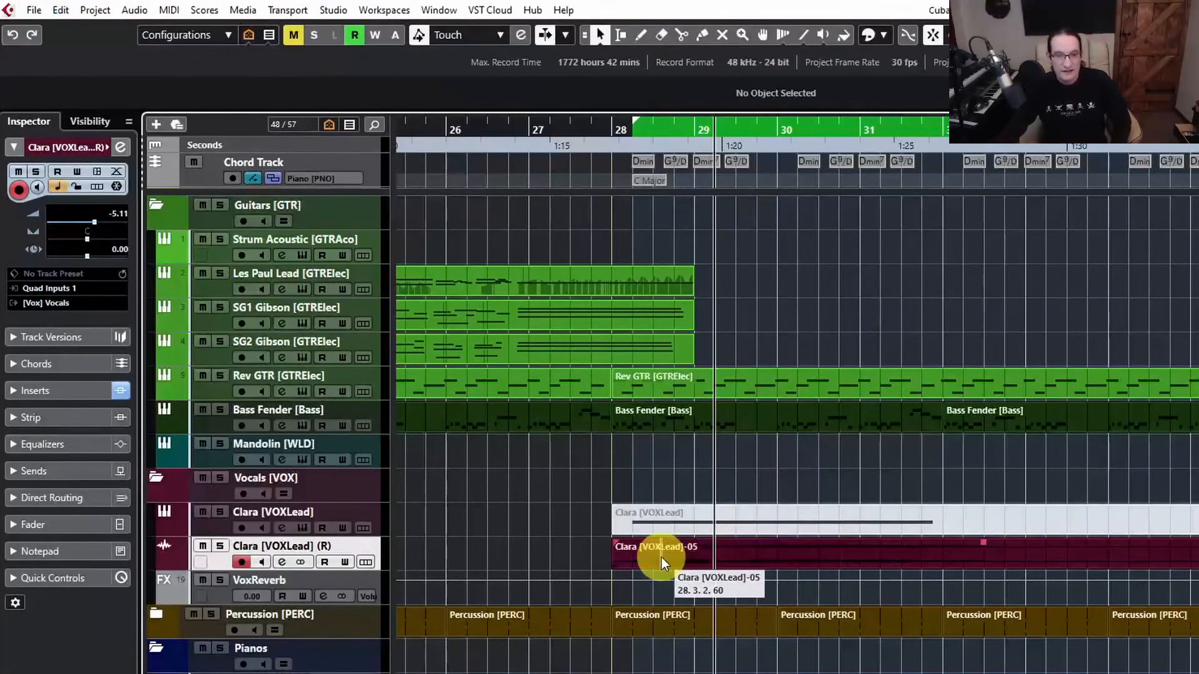
click(659, 554)
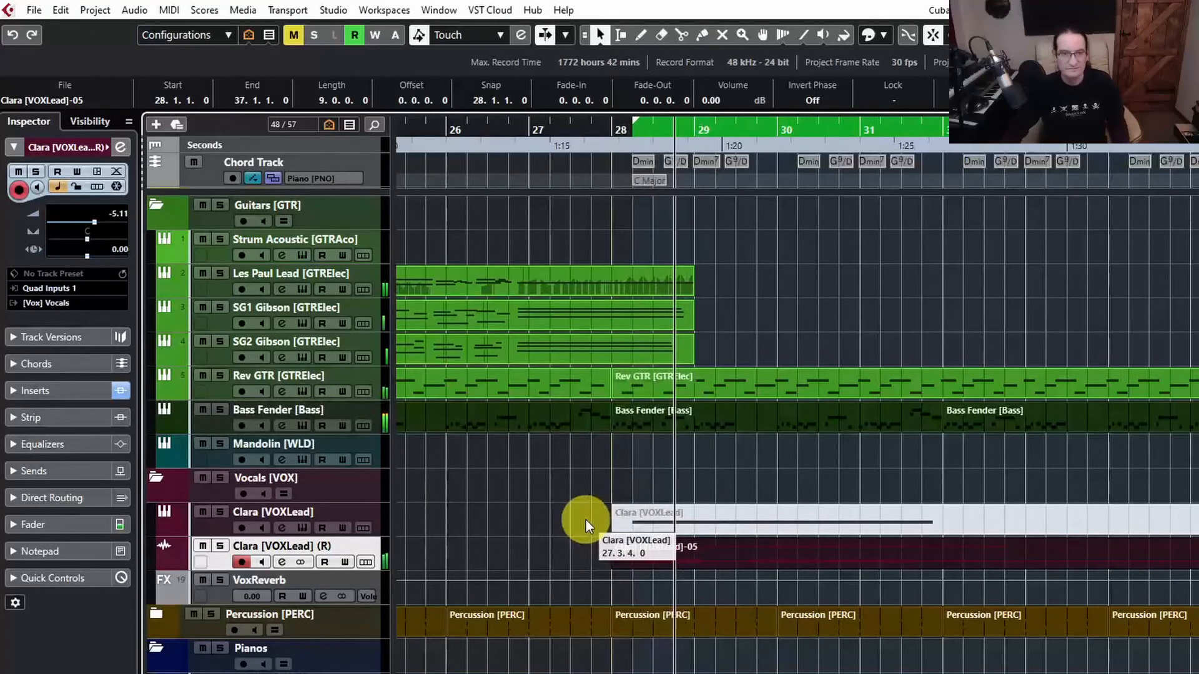
Generate Soprano, Alto and Tenor harmony voices from the rendered Clara vocal
click(133, 10)
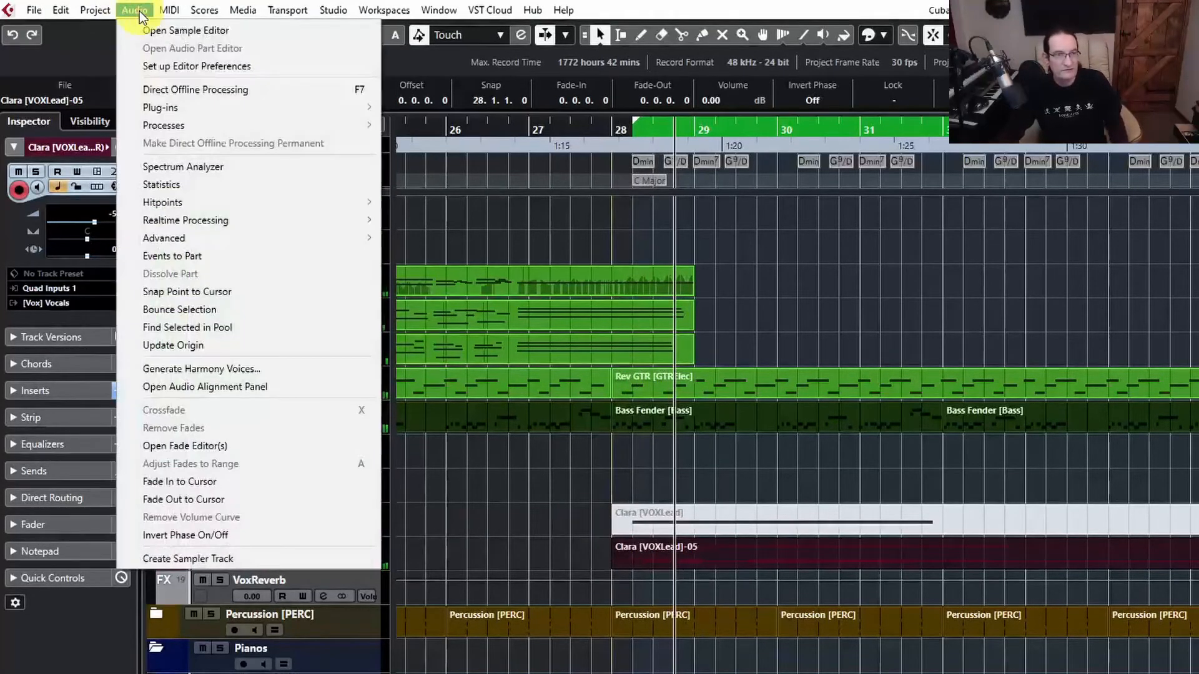
click(201, 369)
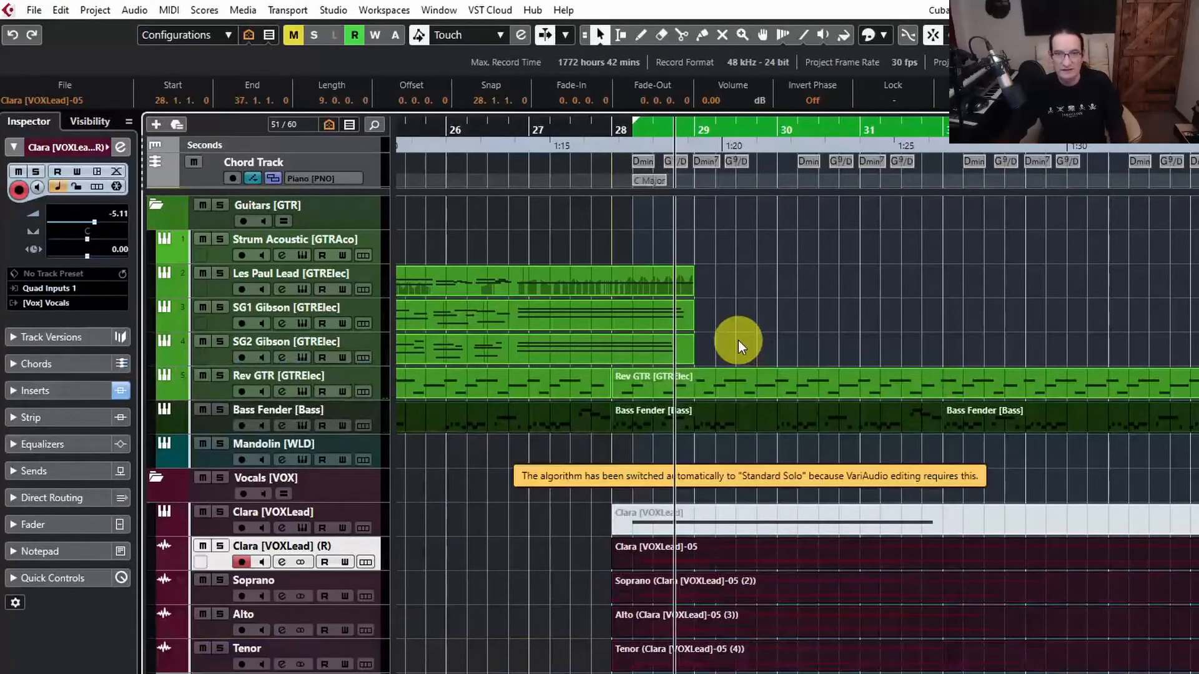
mouse_move(745, 570)
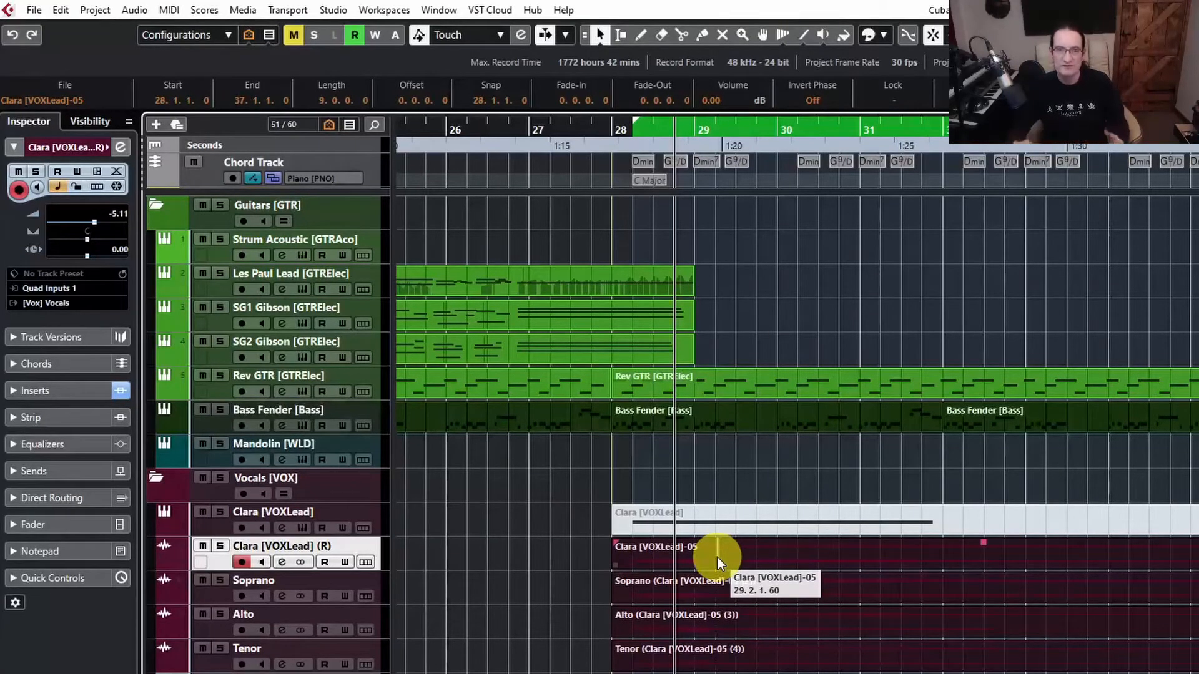
mouse_move(746, 619)
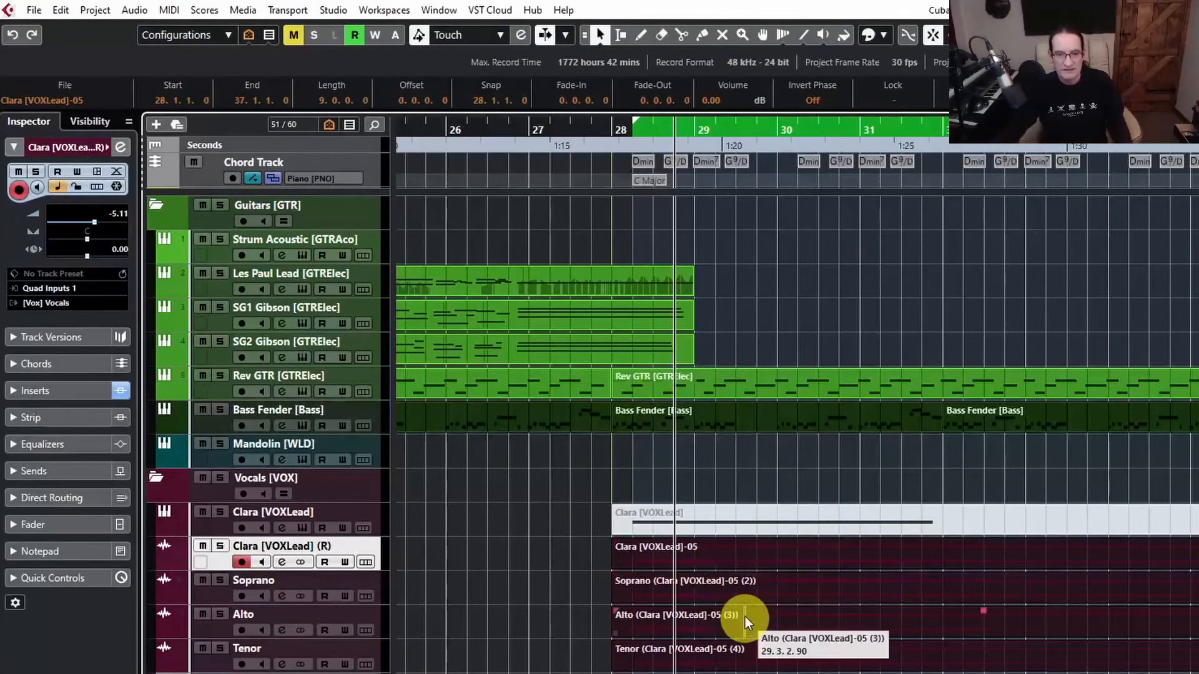
mouse_move(810, 475)
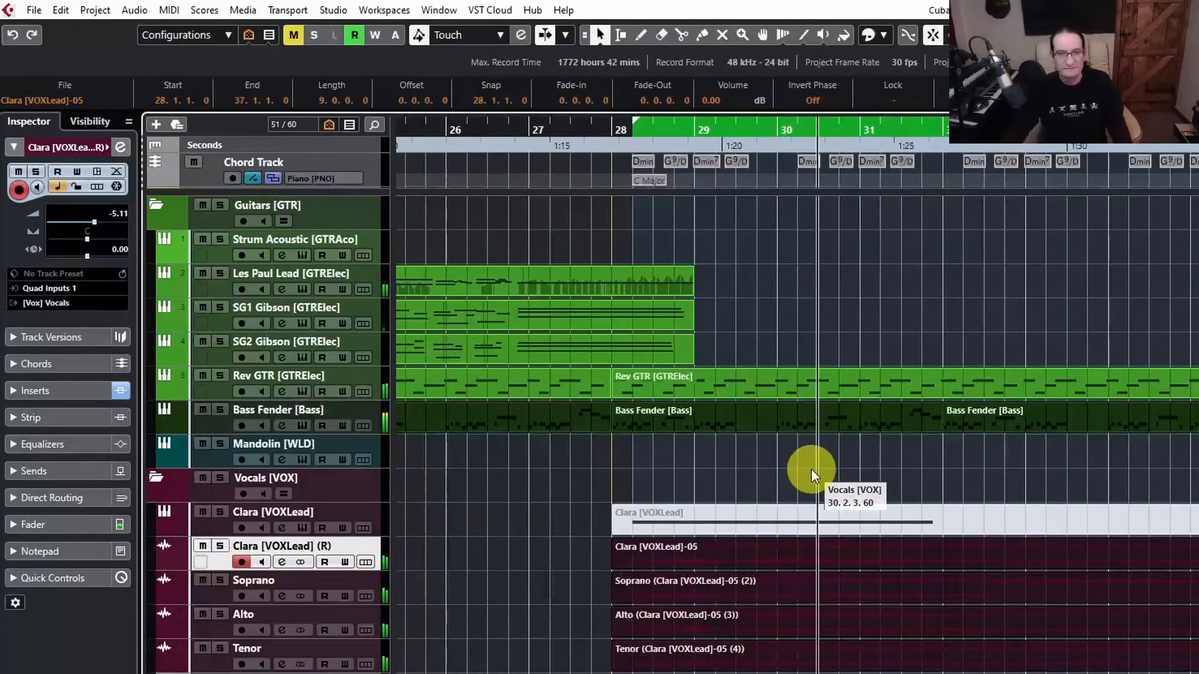
mouse_move(780, 479)
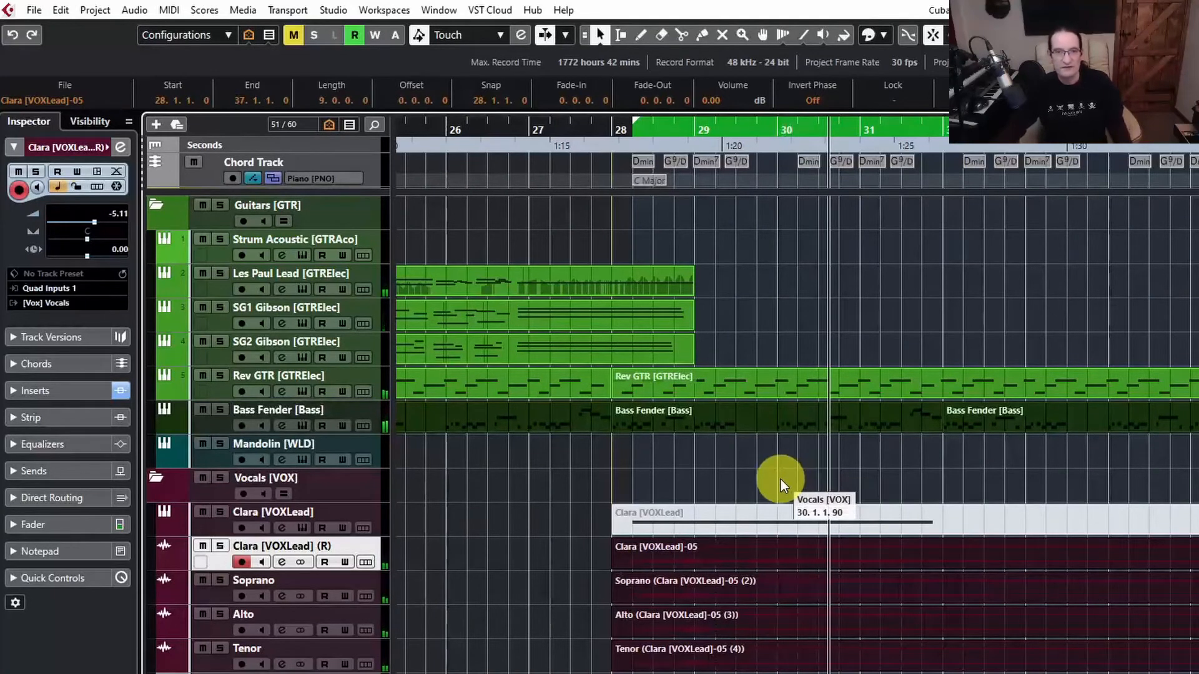
mouse_move(707, 562)
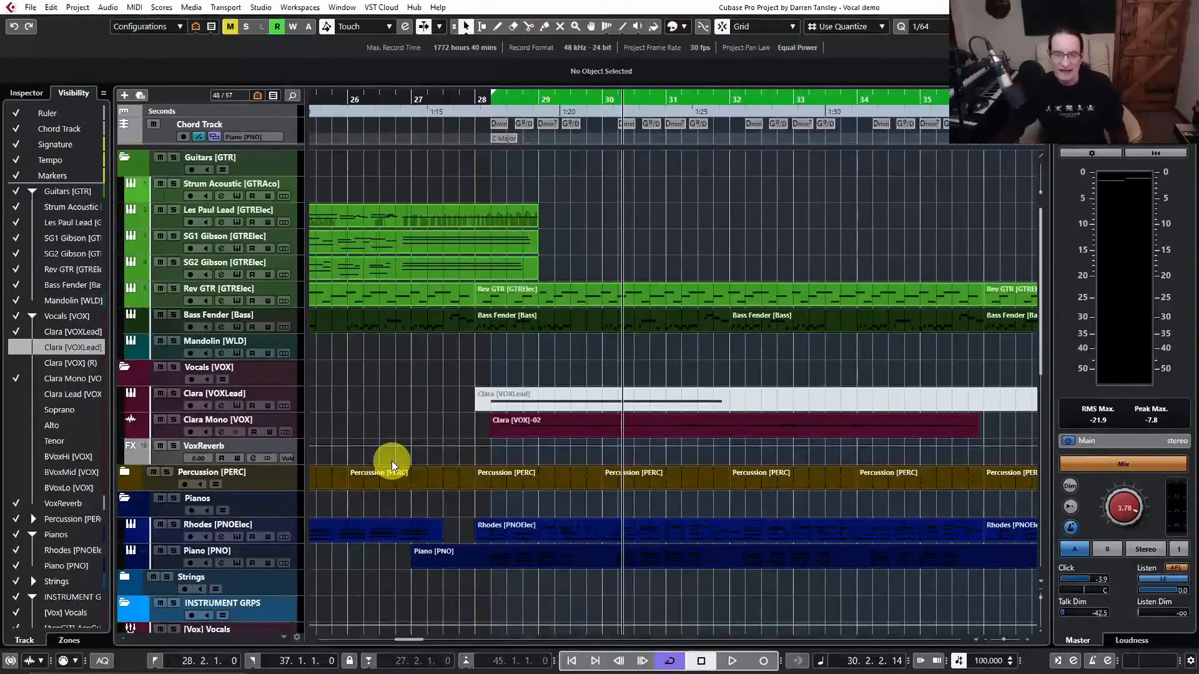
mouse_move(549, 432)
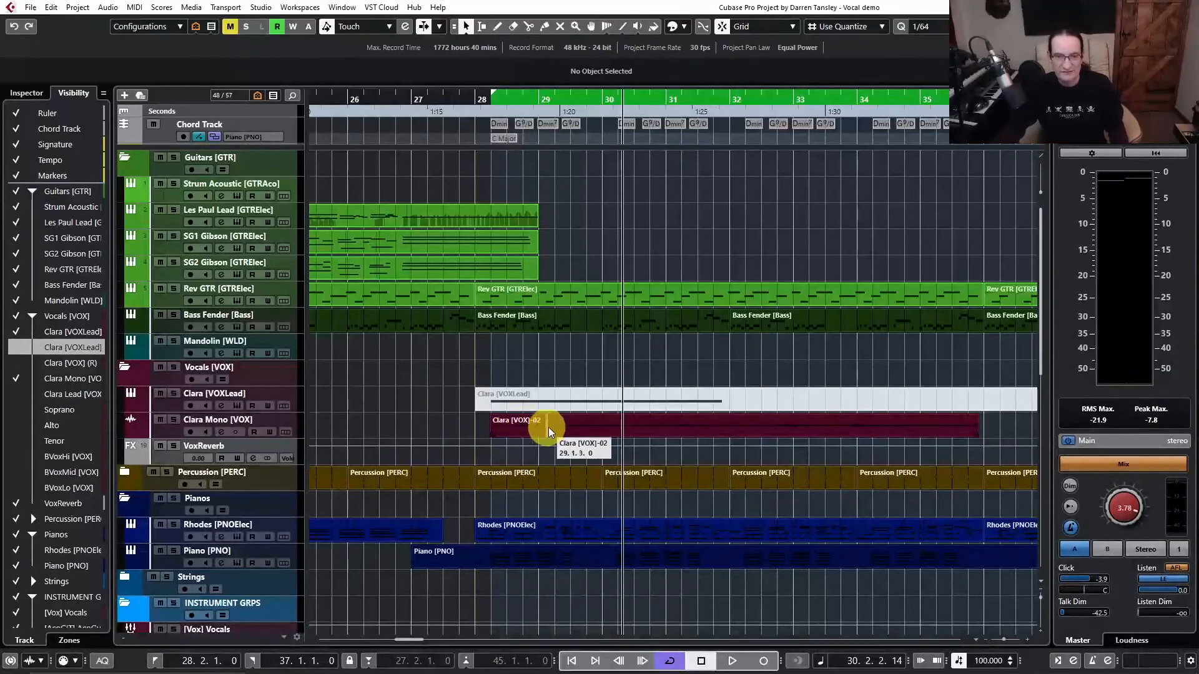
mouse_move(518, 435)
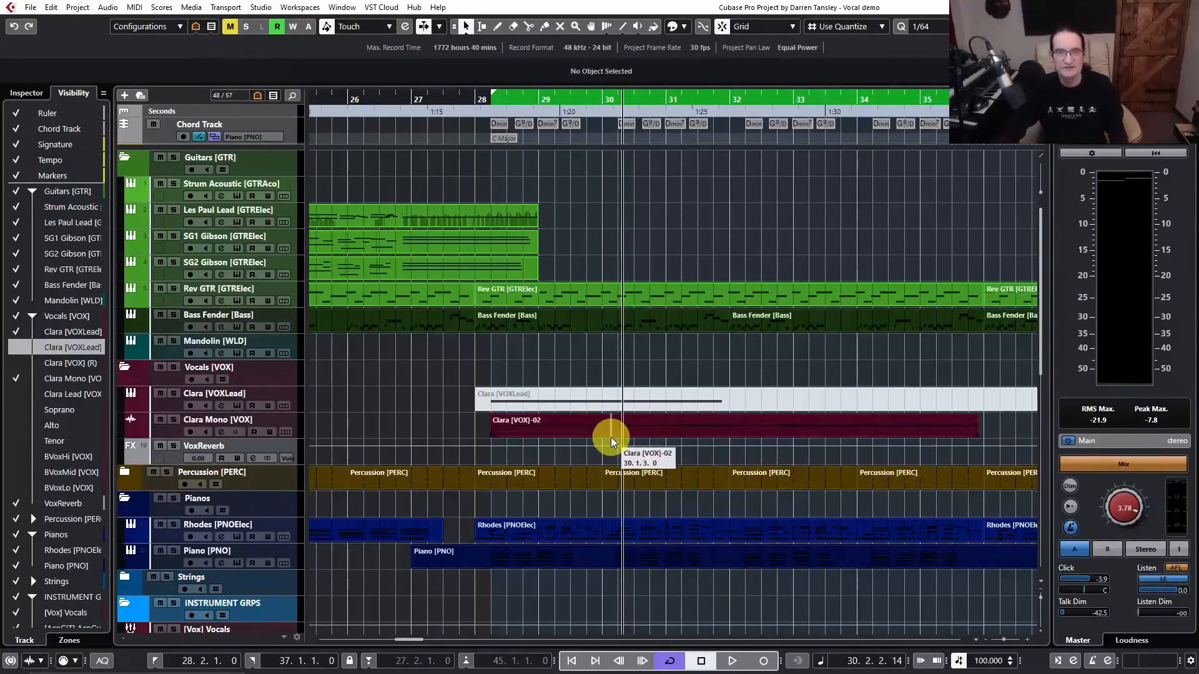
mouse_move(700, 375)
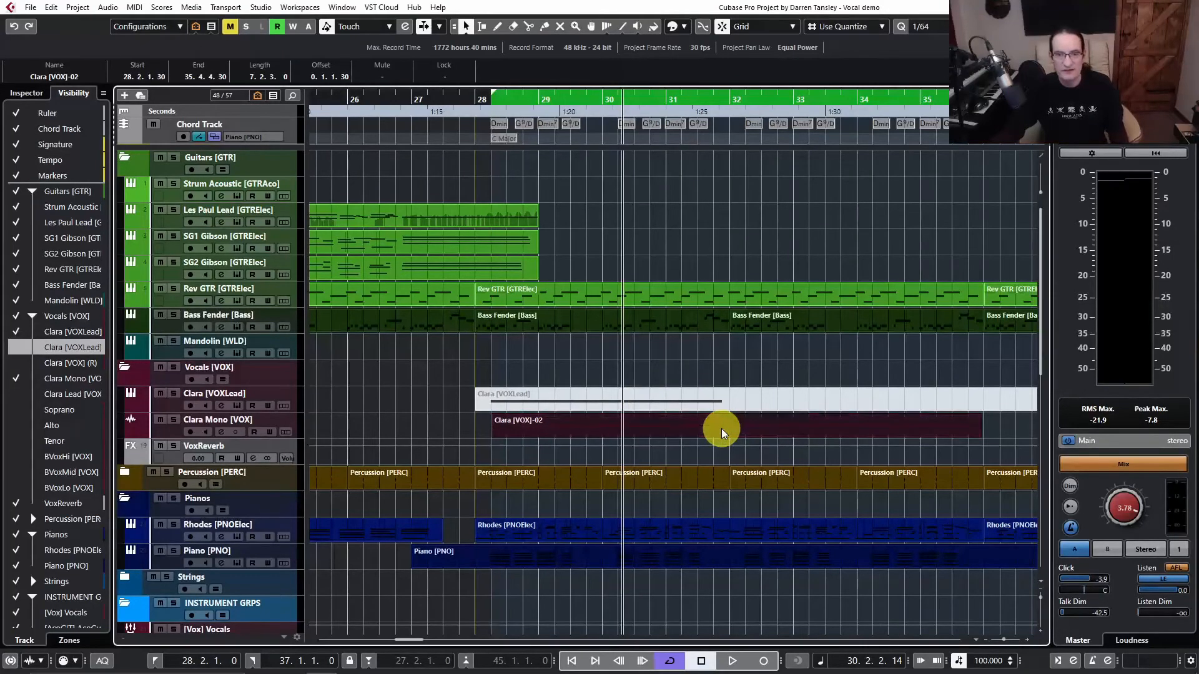
double_click(723, 425)
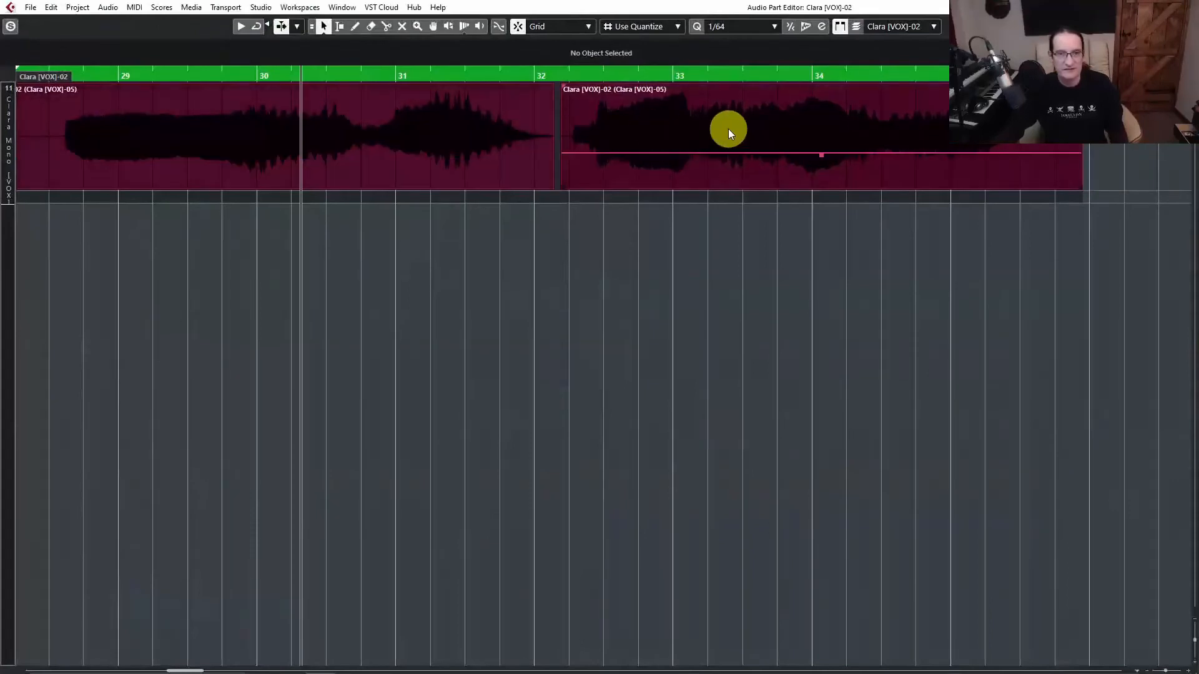
mouse_move(627, 132)
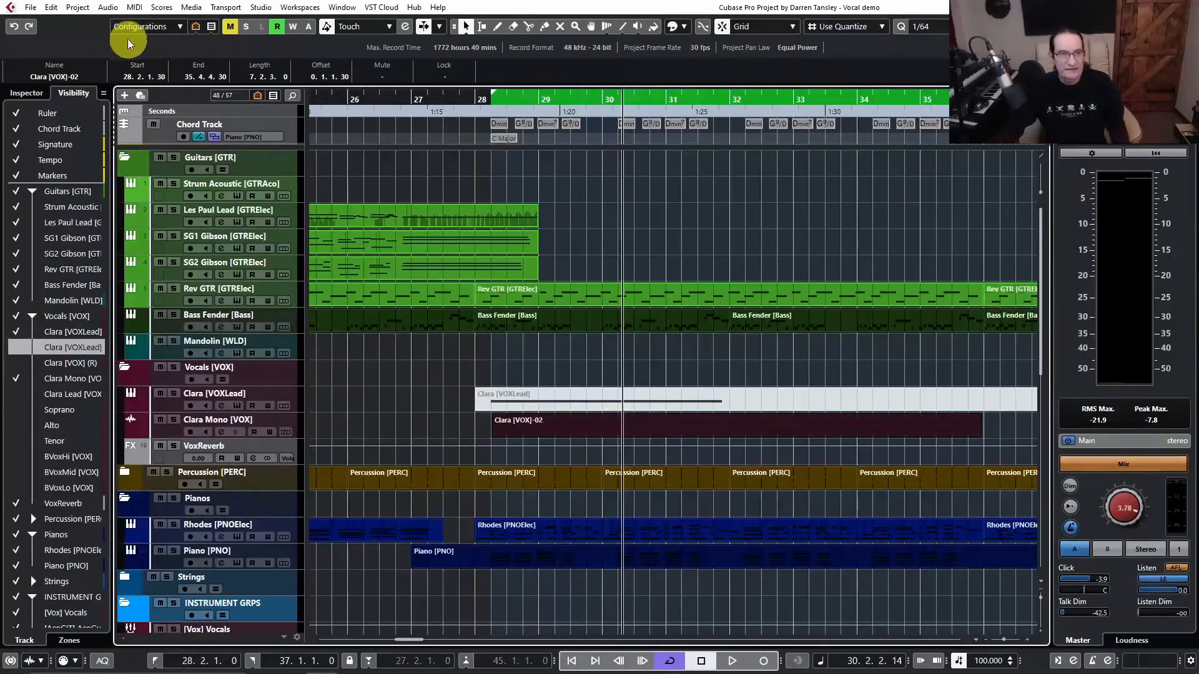
Find Generate Harmony Voices greyed out, then select the Clara Mono vocal part for rendering
click(107, 7)
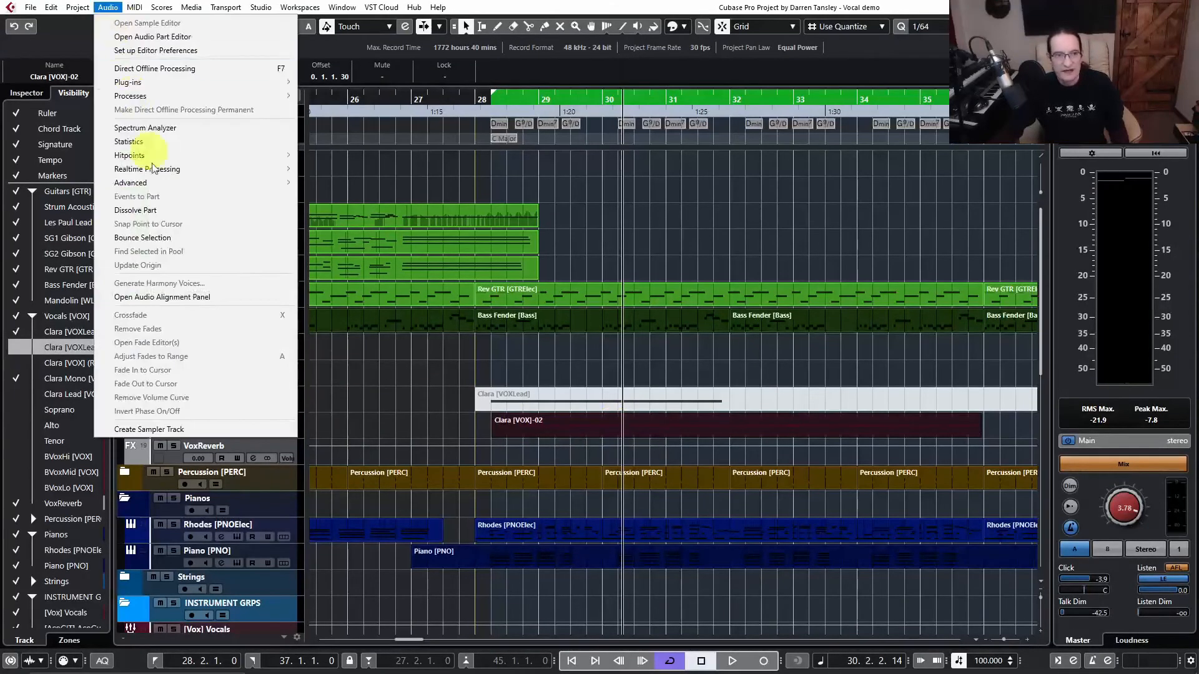
mouse_move(203, 287)
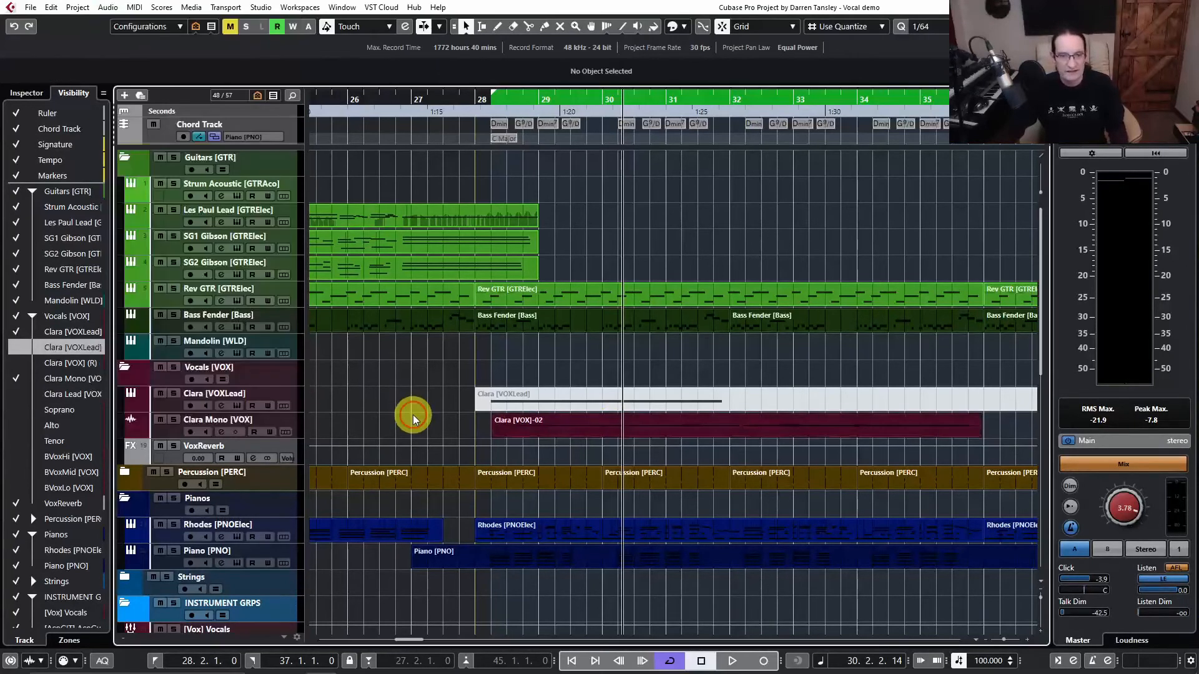
mouse_move(681, 428)
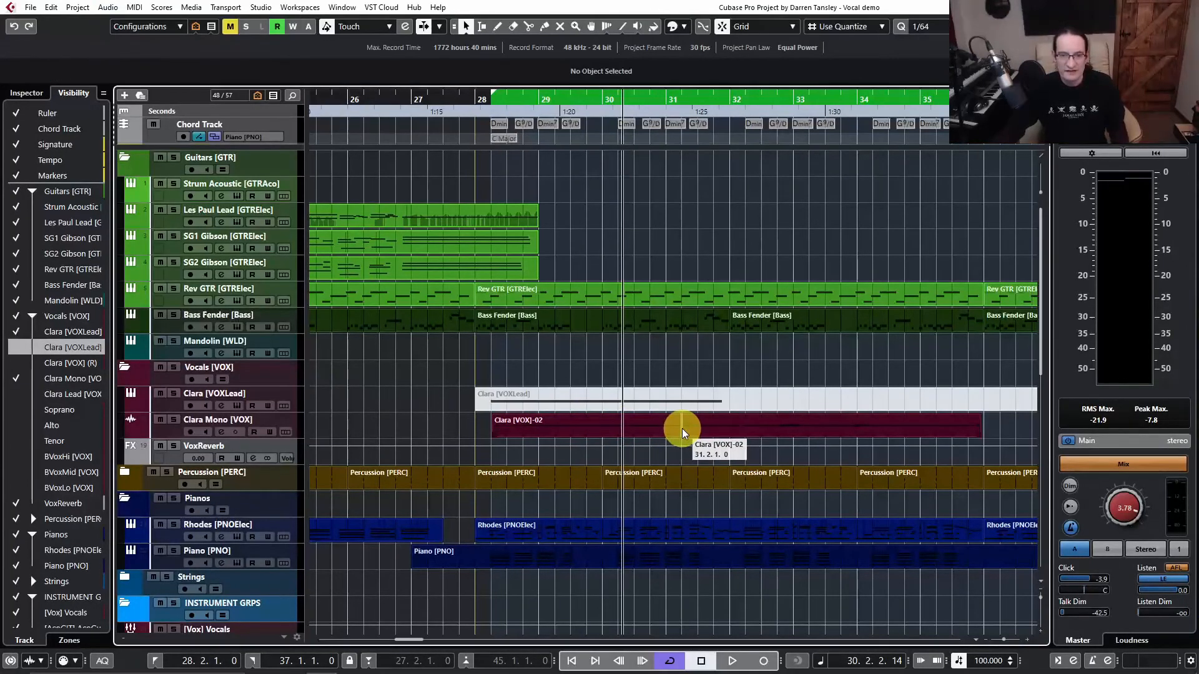
click(683, 430)
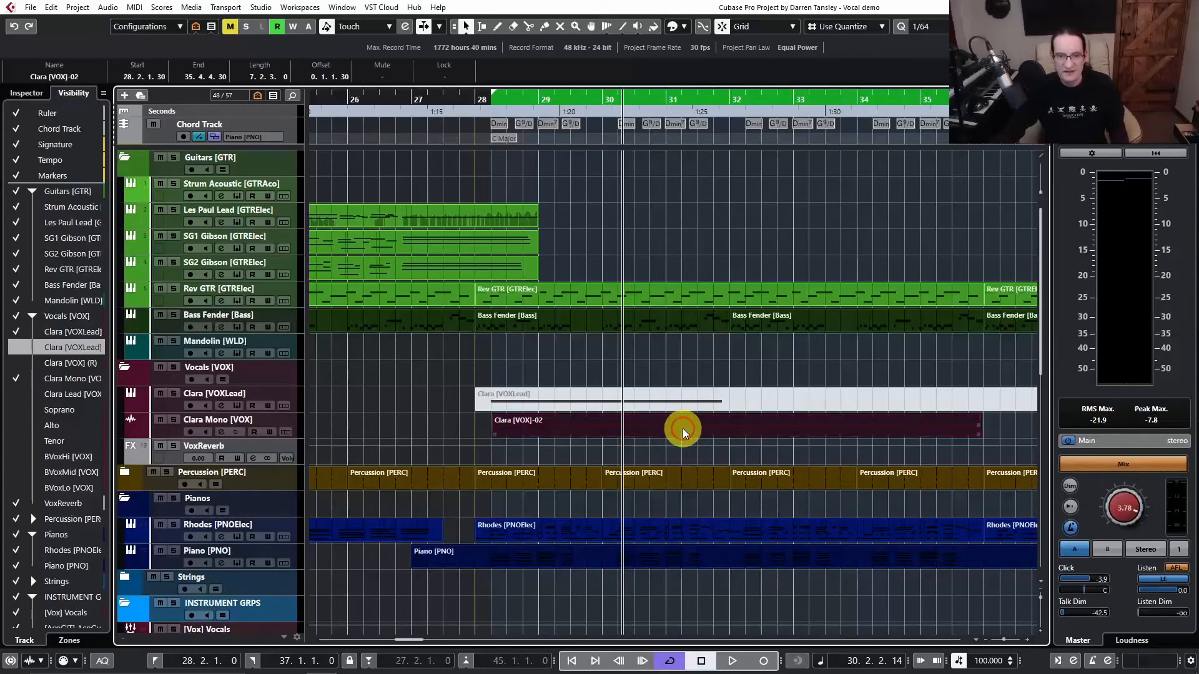
mouse_move(681, 426)
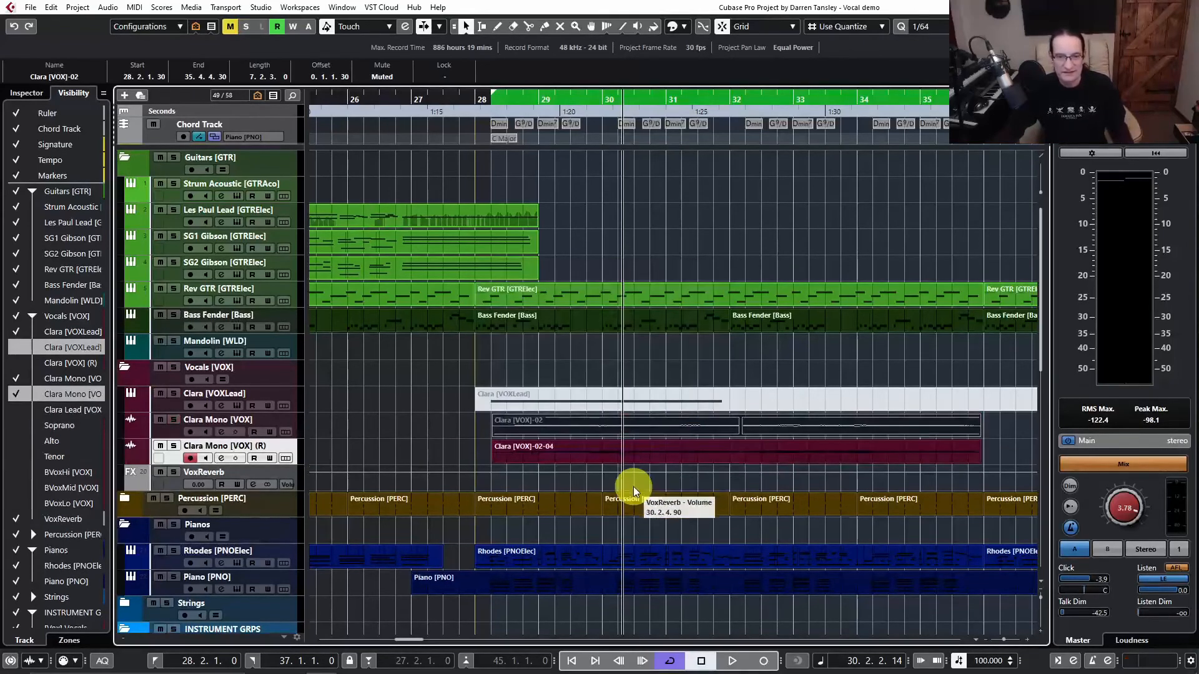
mouse_move(735, 443)
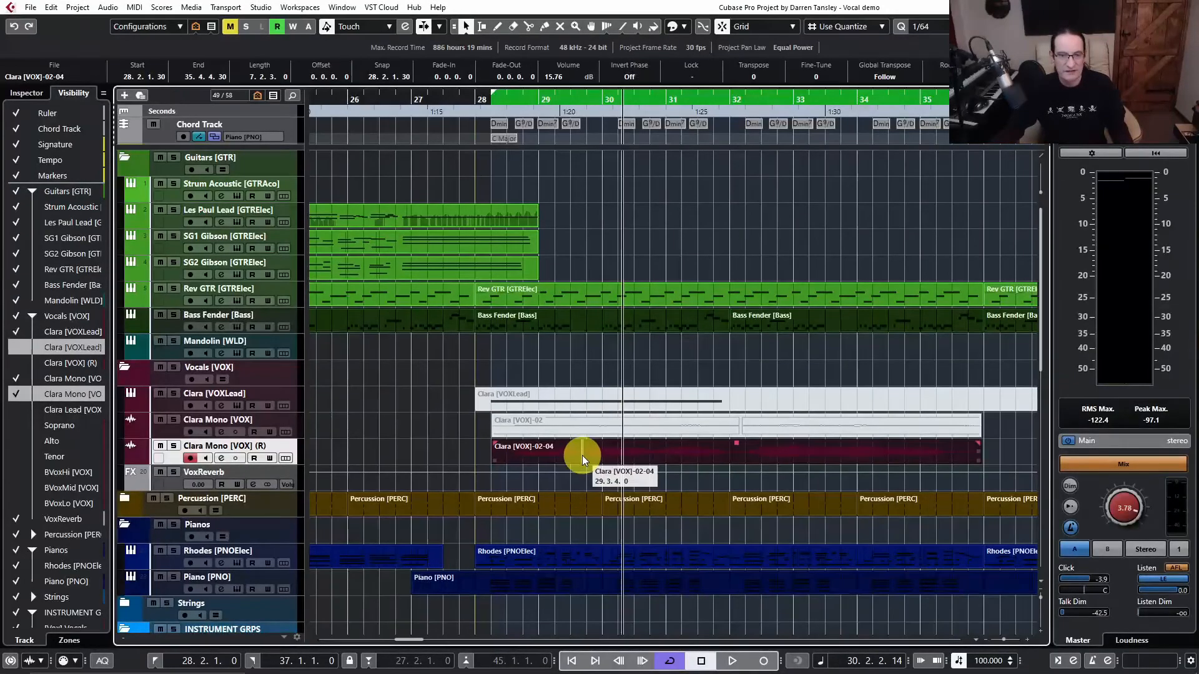
Generate three harmony voices from the rendered Clara Mono event and play from bar 28
click(108, 8)
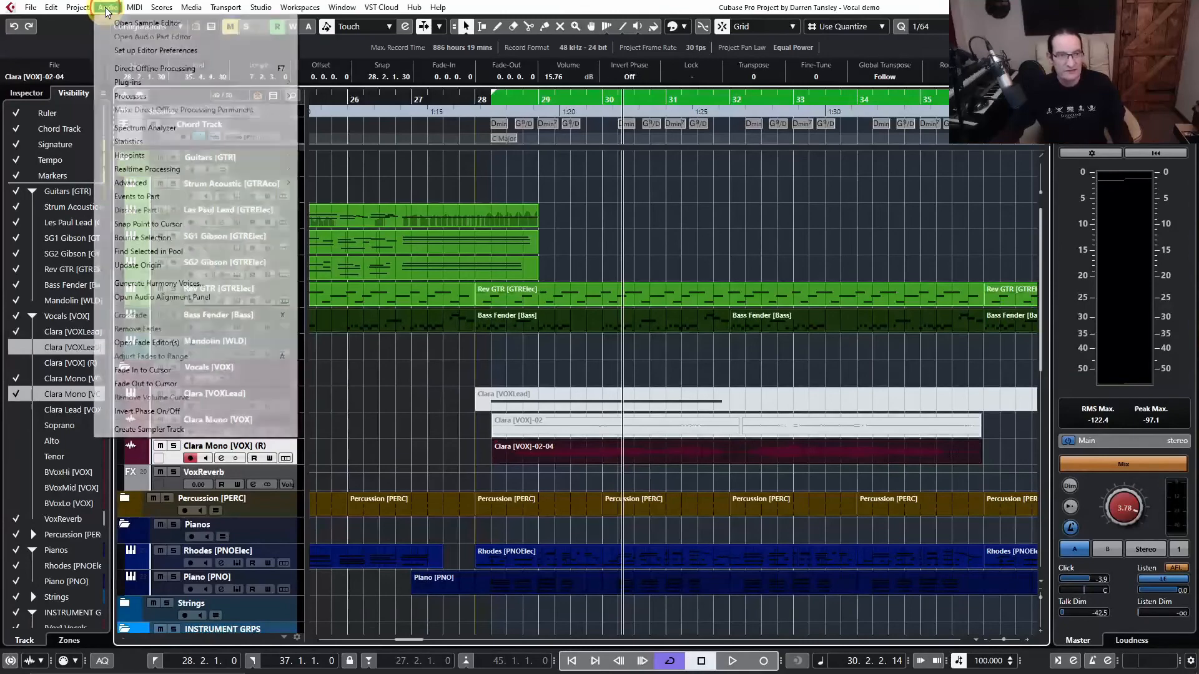
click(159, 283)
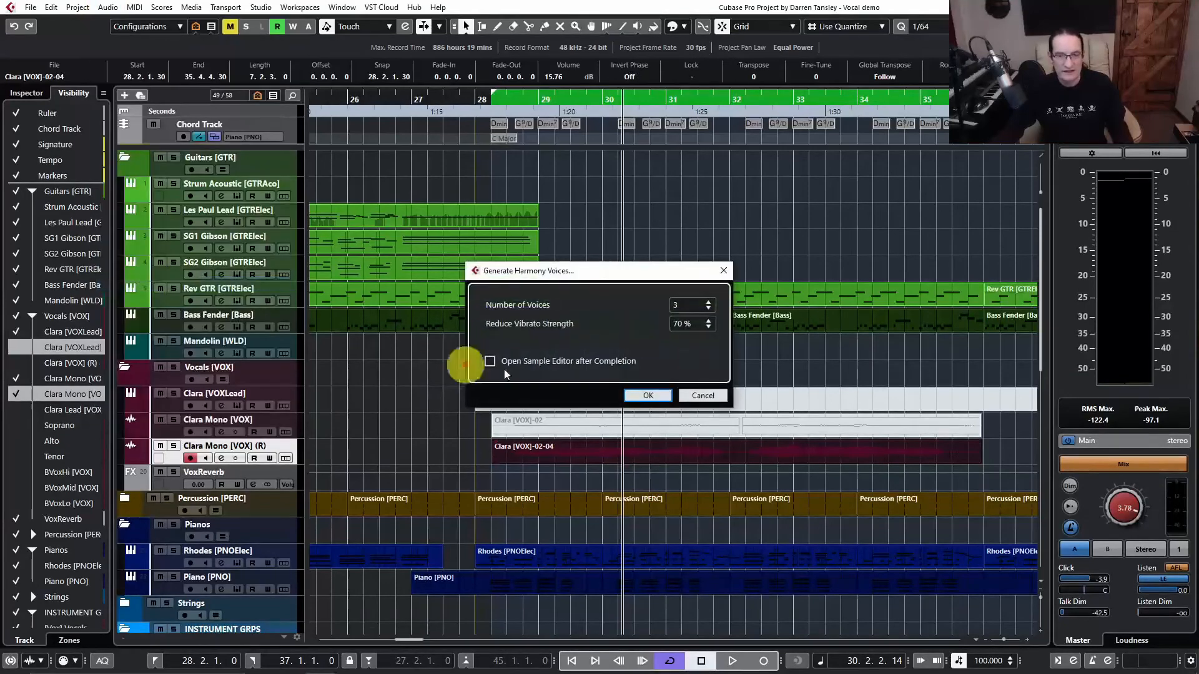
click(647, 396)
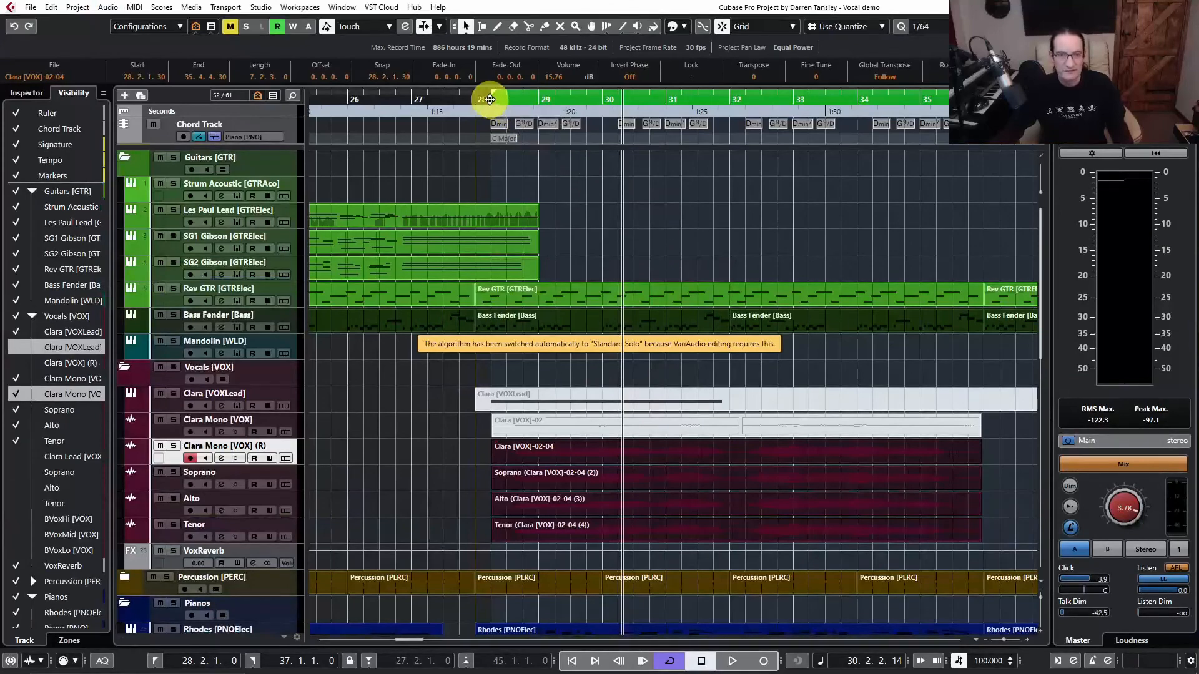
click(731, 661)
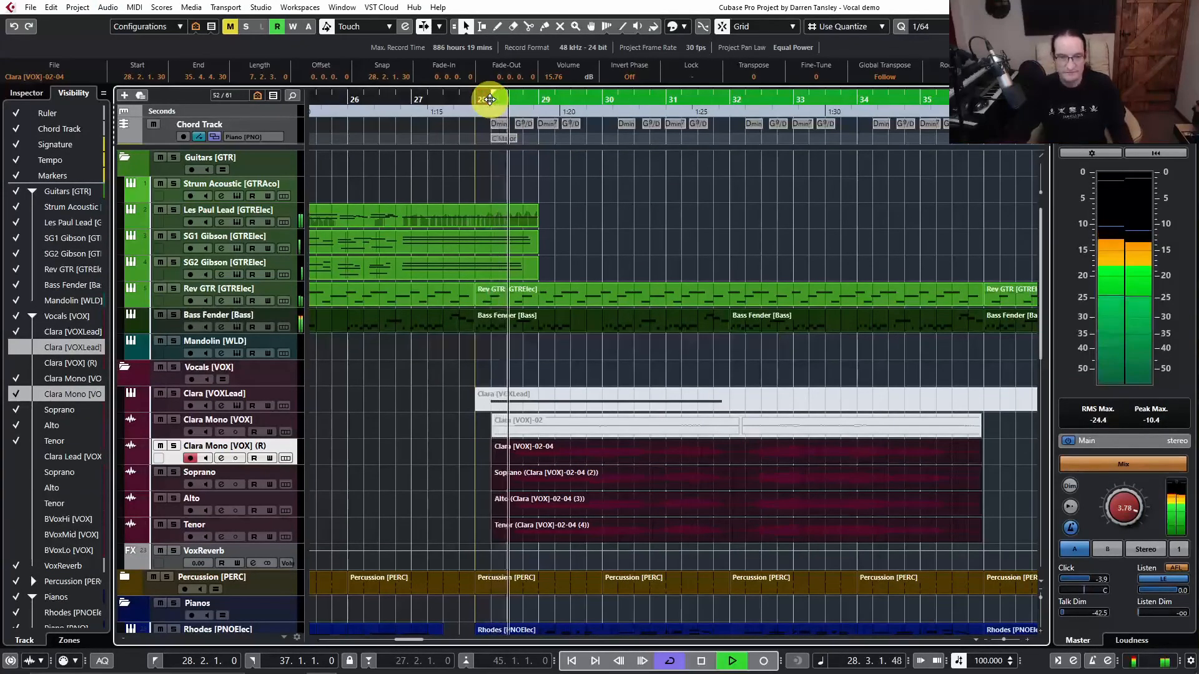